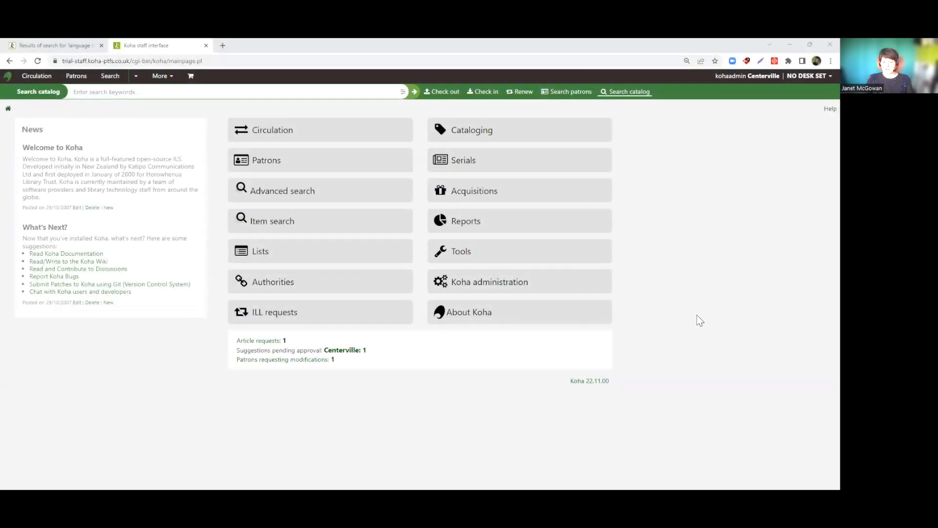
{"action": "mouse_move", "coordinate": [698, 321]}
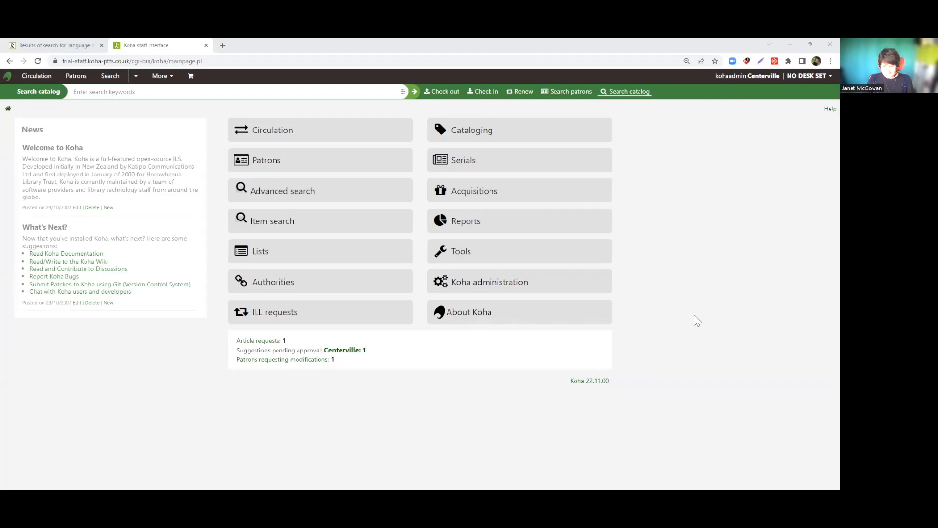
{"action": "mouse_move", "coordinate": [672, 216]}
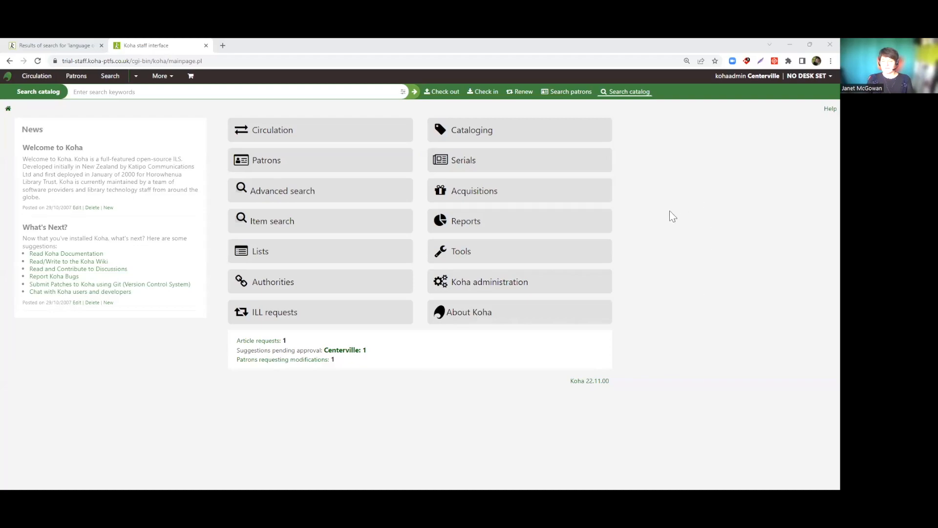
{"action": "mouse_move", "coordinate": [651, 205]}
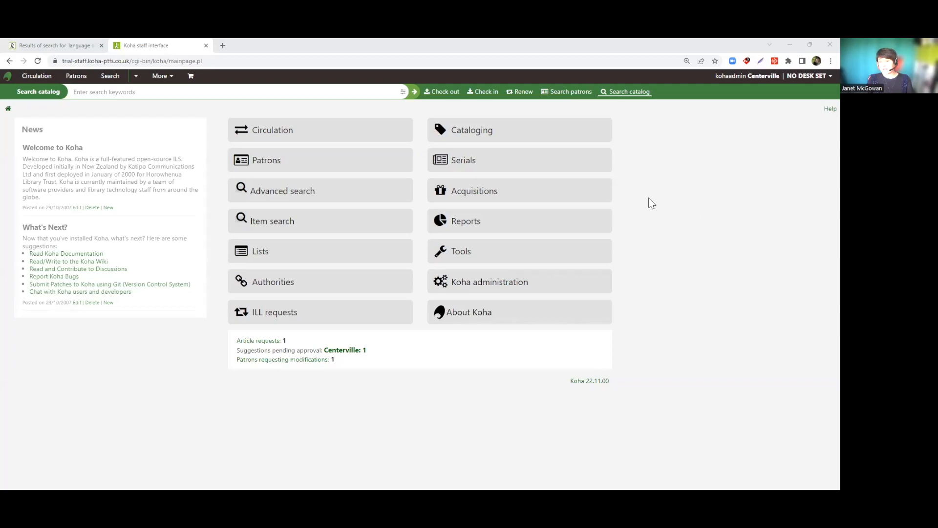
{"action": "mouse_move", "coordinate": [653, 139]}
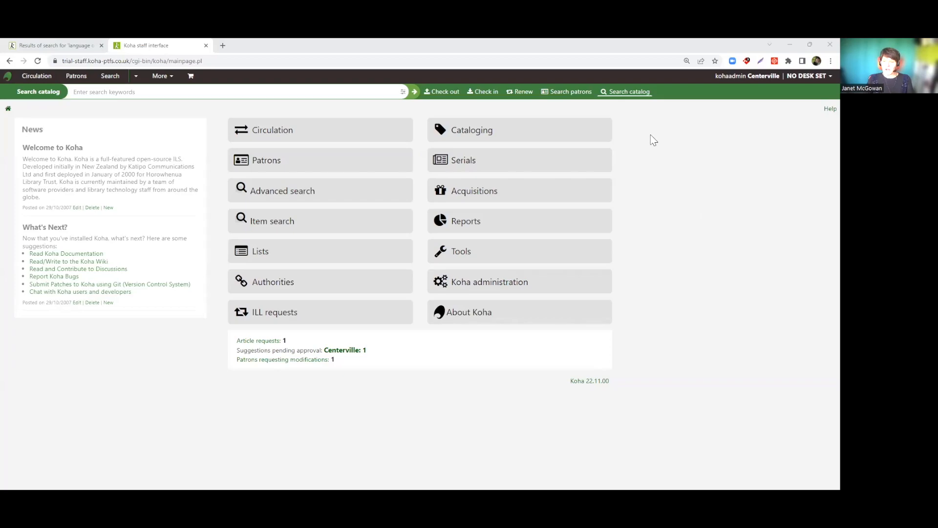
{"action": "mouse_move", "coordinate": [662, 121]}
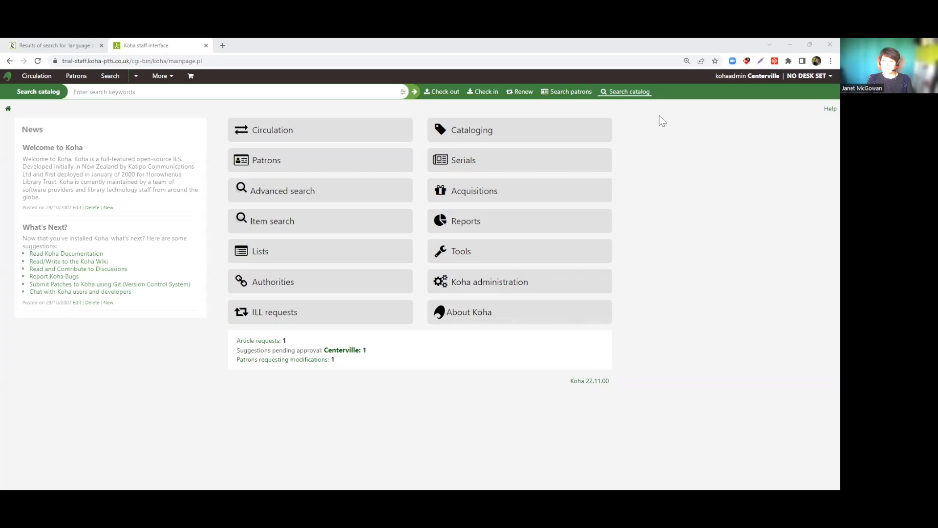
{"action": "mouse_move", "coordinate": [706, 101]}
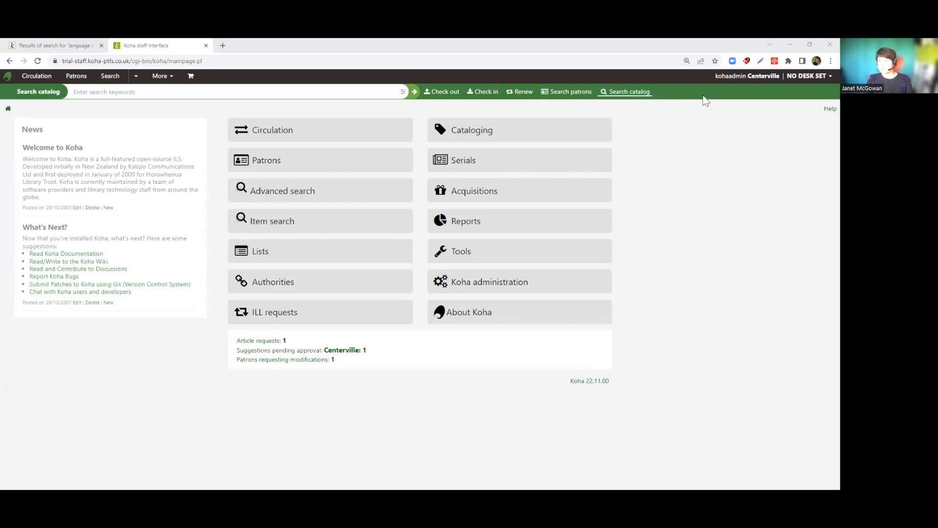
{"action": "mouse_move", "coordinate": [680, 166]}
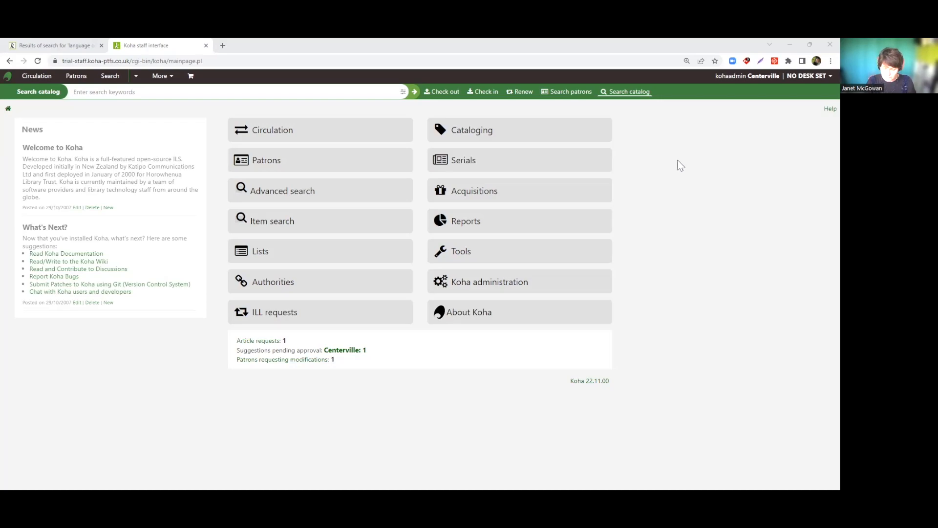
{"action": "mouse_move", "coordinate": [457, 58]}
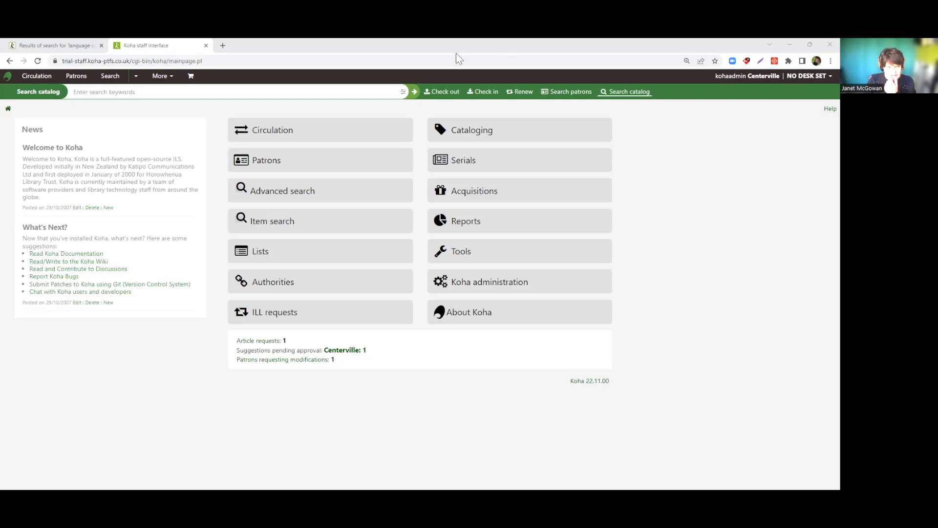
Search the catalogue for 'language of dance' and highlight the Online access line in the results.
{"action": "type", "text": "language of dance"}
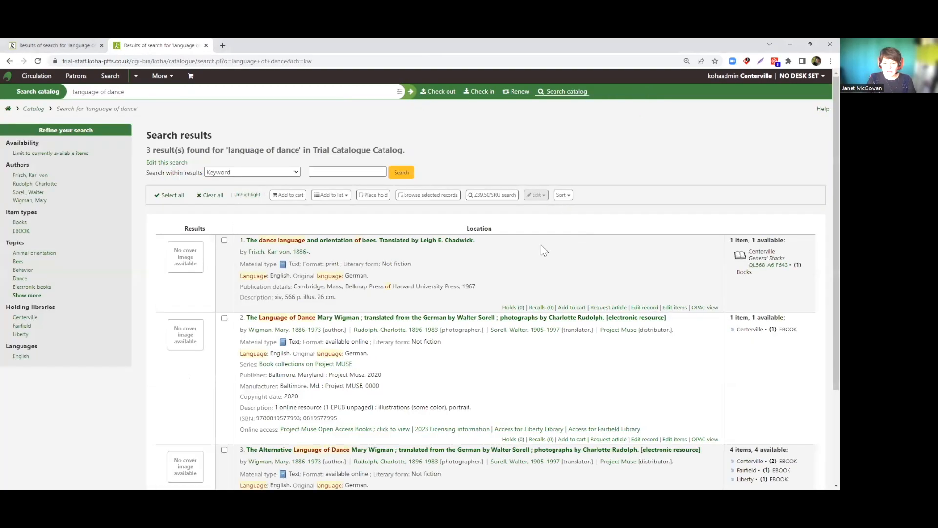
{"action": "scroll", "scroll_direction": "down", "scroll_amount": 3}
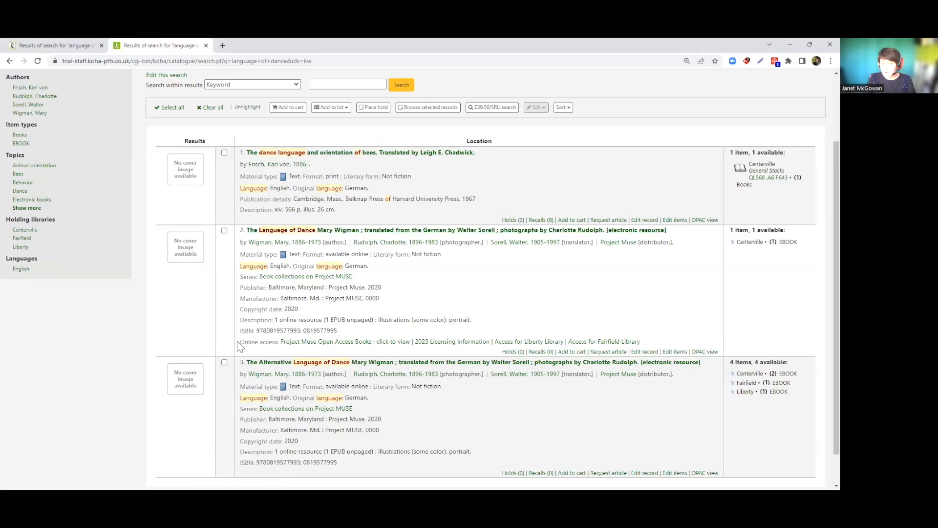
{"action": "double_click", "coordinate": [259, 341]}
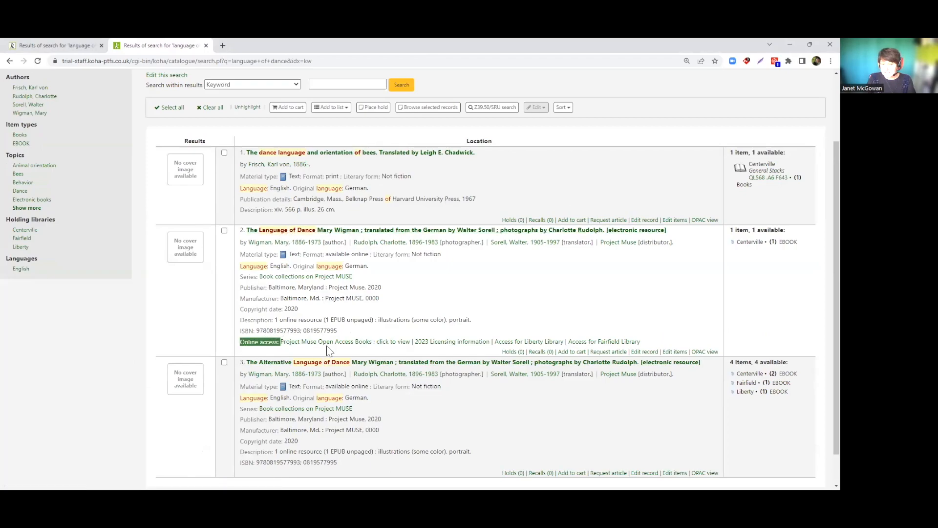
{"action": "mouse_move", "coordinate": [529, 341]}
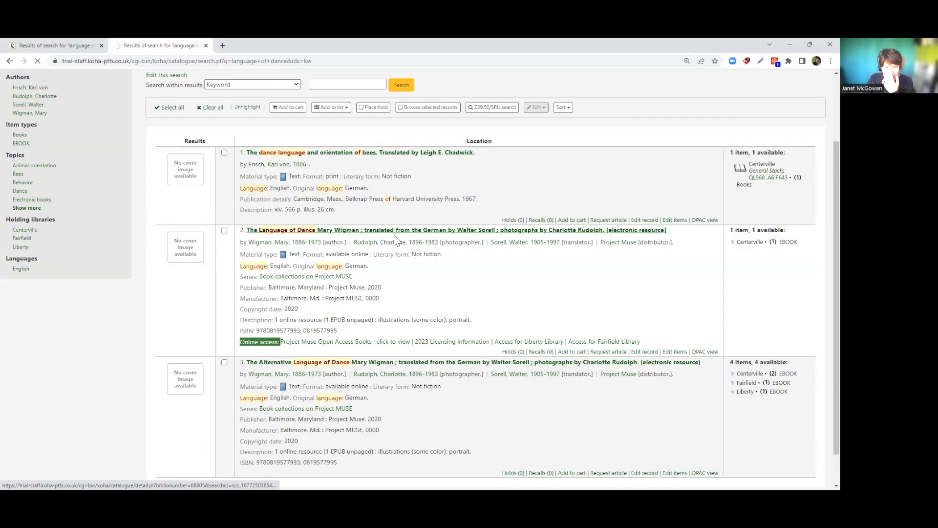
Open the full staff record for The Language of Dance from the second search result.
{"action": "left_click", "coordinate": [454, 230]}
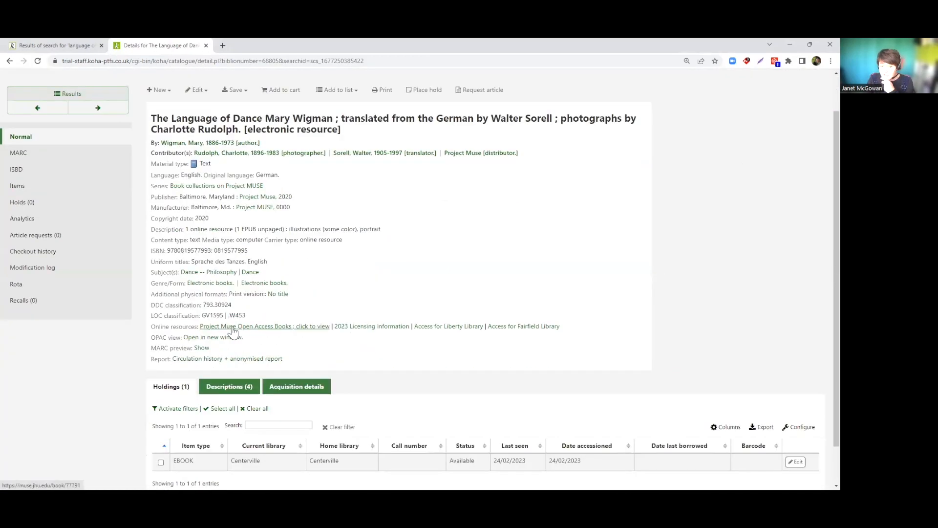
{"action": "mouse_move", "coordinate": [353, 334]}
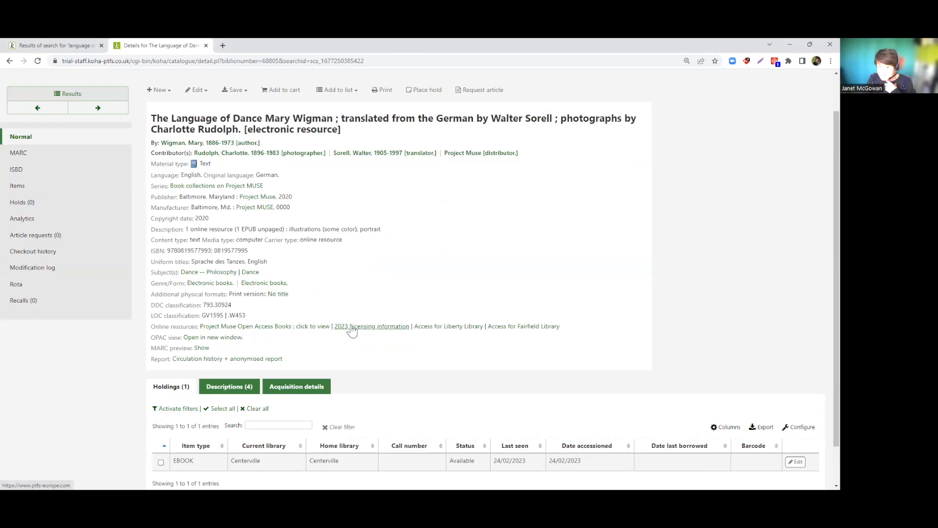
{"action": "mouse_move", "coordinate": [448, 325]}
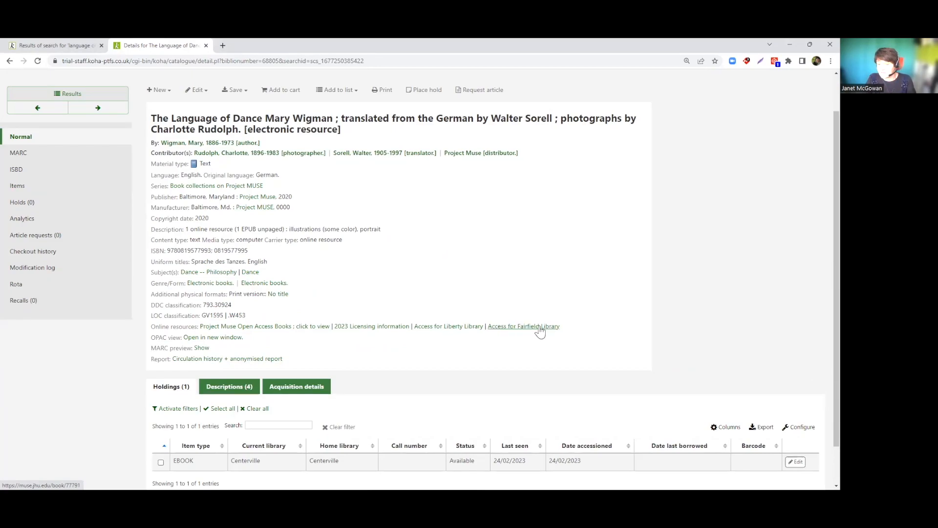
{"action": "mouse_move", "coordinate": [540, 284]}
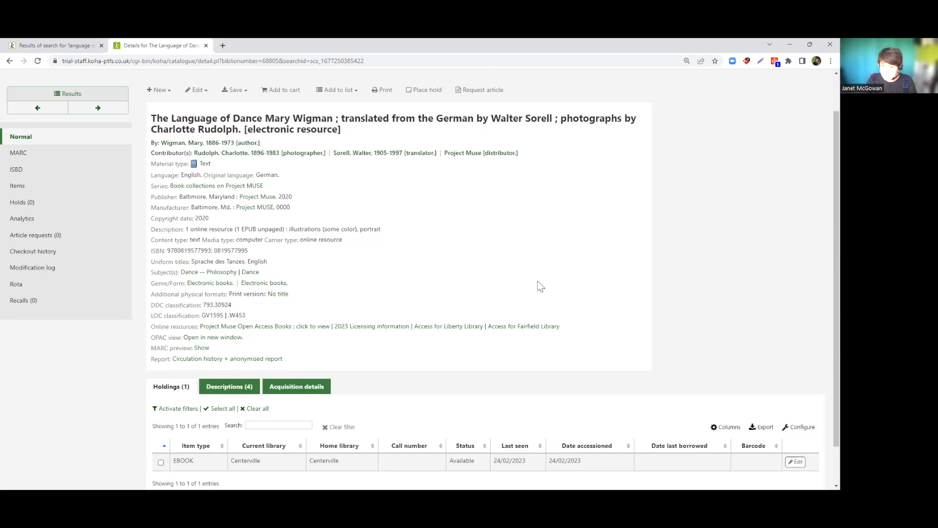
{"action": "mouse_move", "coordinate": [523, 327]}
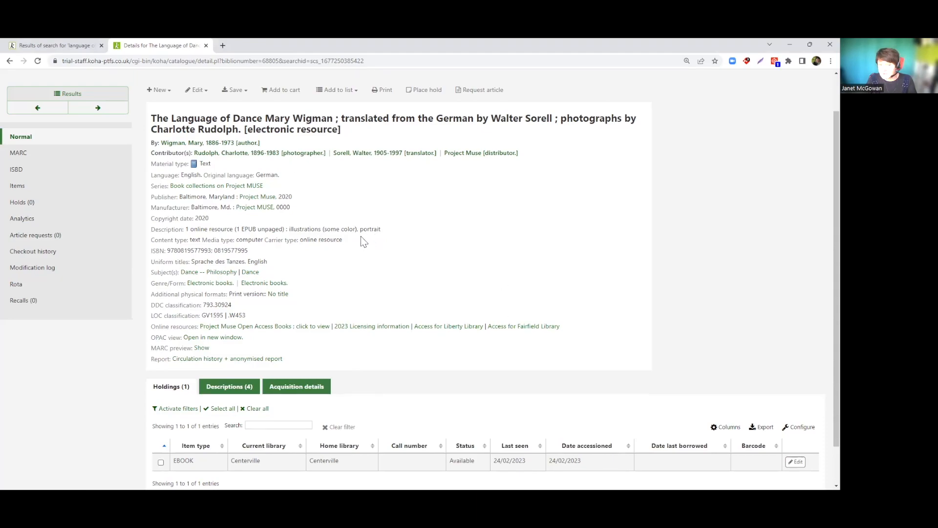
{"action": "scroll", "scroll_direction": "down", "scroll_amount": 3}
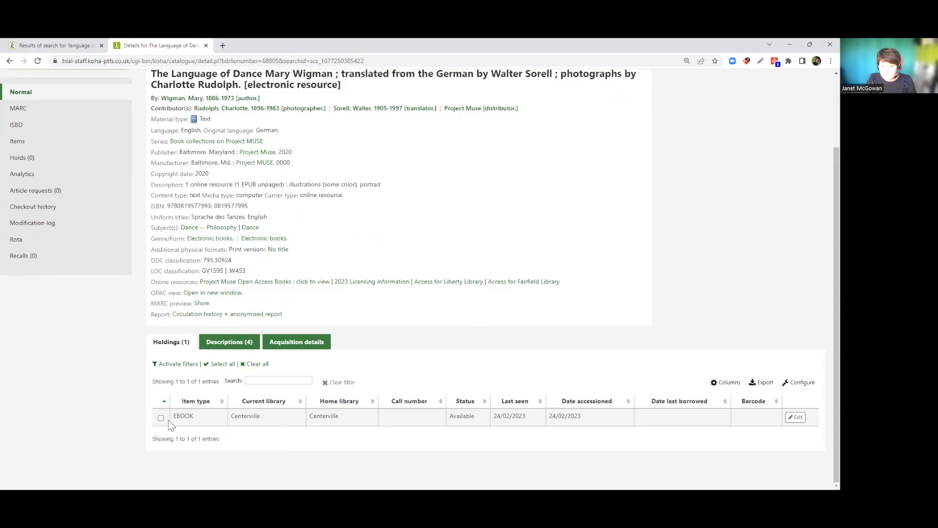
{"action": "double_click", "coordinate": [183, 416]}
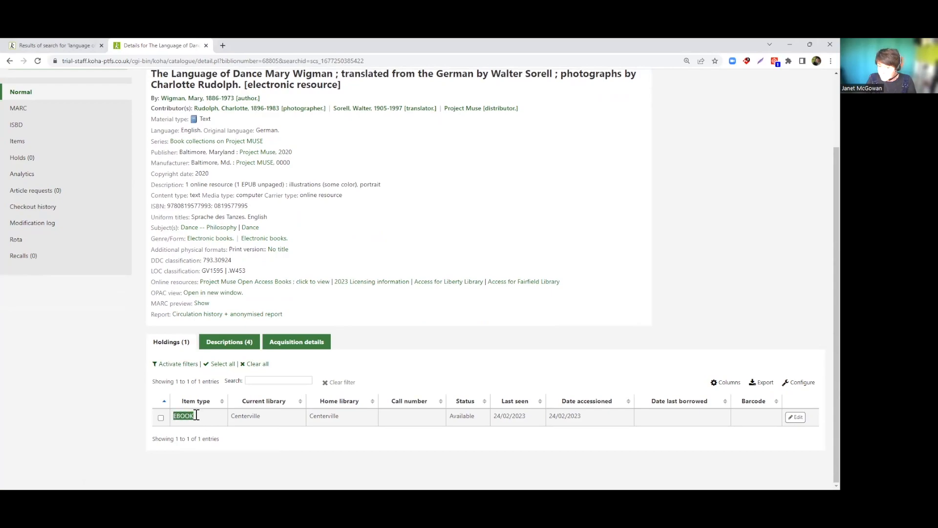
{"action": "mouse_move", "coordinate": [249, 416]}
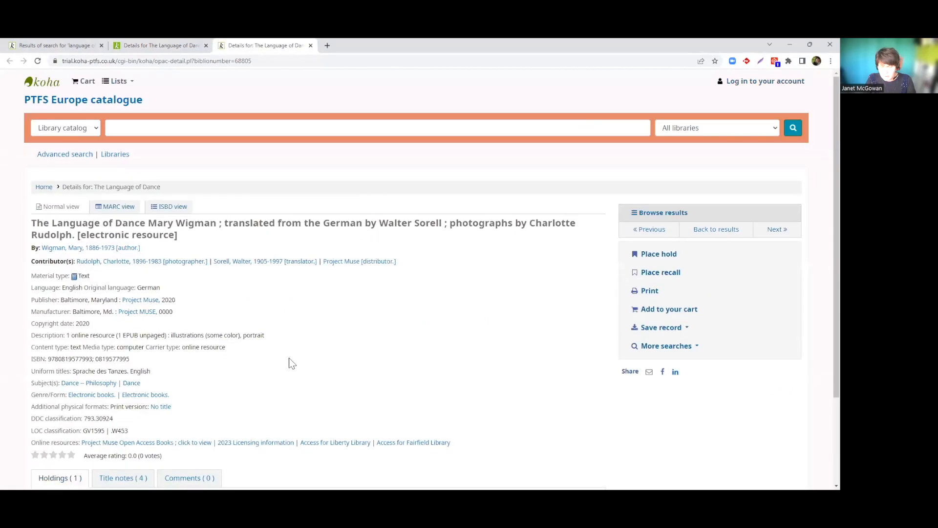
{"action": "scroll", "scroll_direction": "down", "scroll_amount": 3}
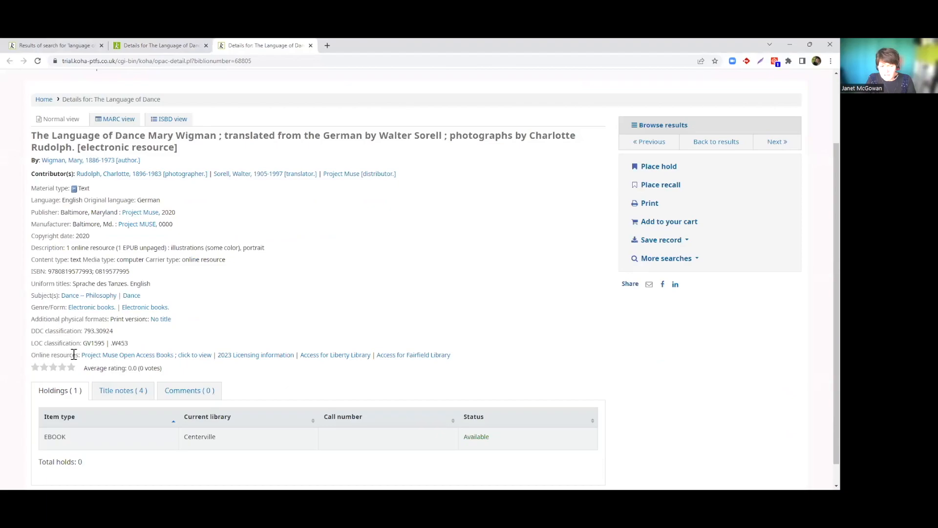
{"action": "mouse_move", "coordinate": [293, 350]}
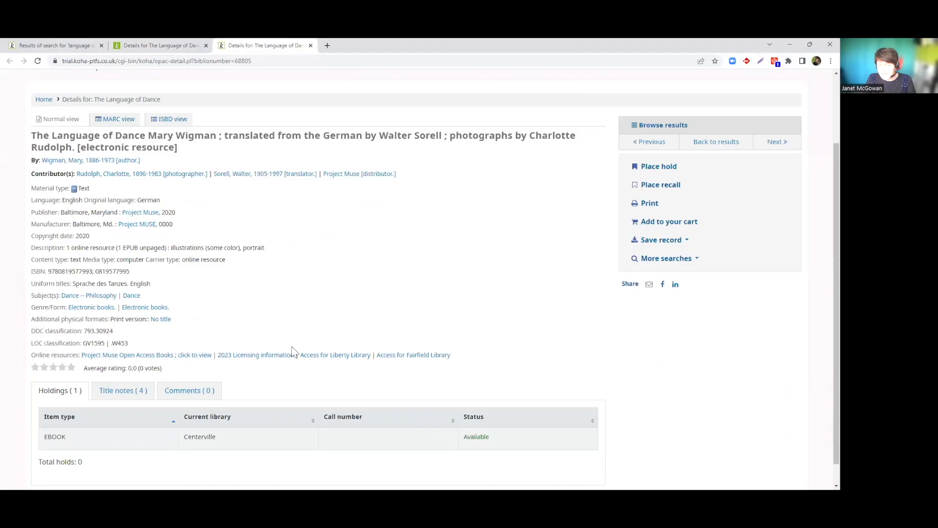
{"action": "mouse_move", "coordinate": [334, 353]}
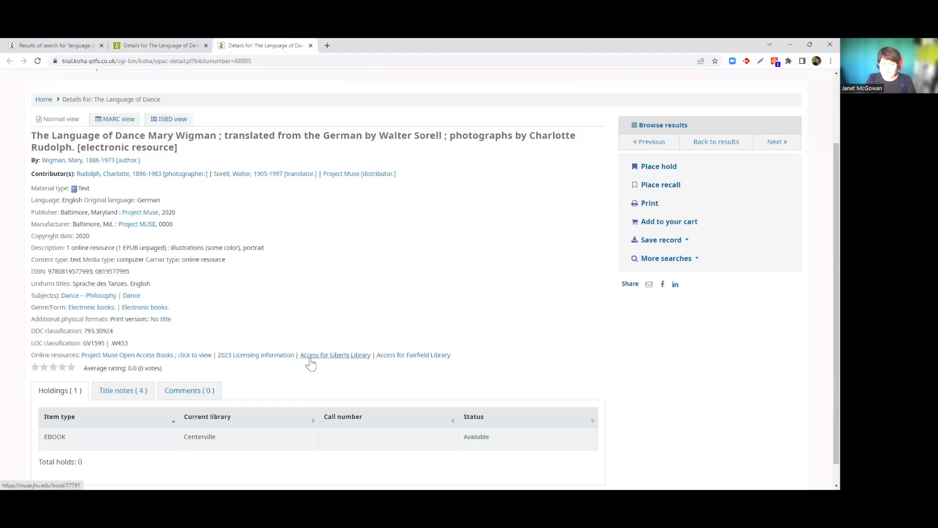
{"action": "mouse_move", "coordinate": [187, 422]}
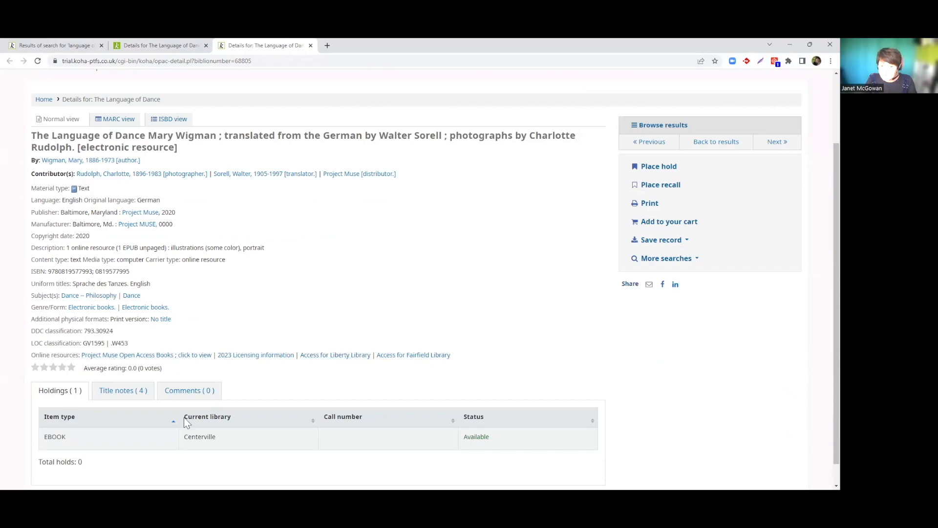
{"action": "mouse_move", "coordinate": [335, 354]}
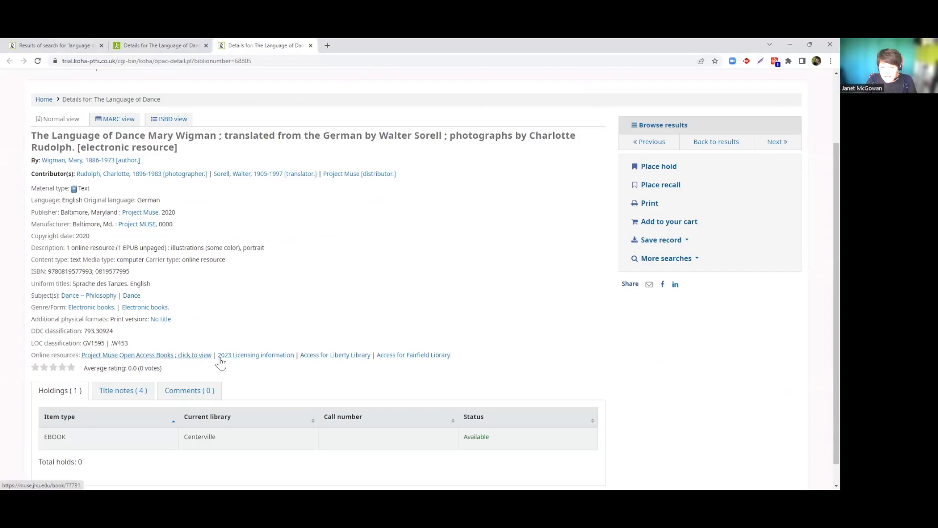
{"action": "mouse_move", "coordinate": [213, 361]}
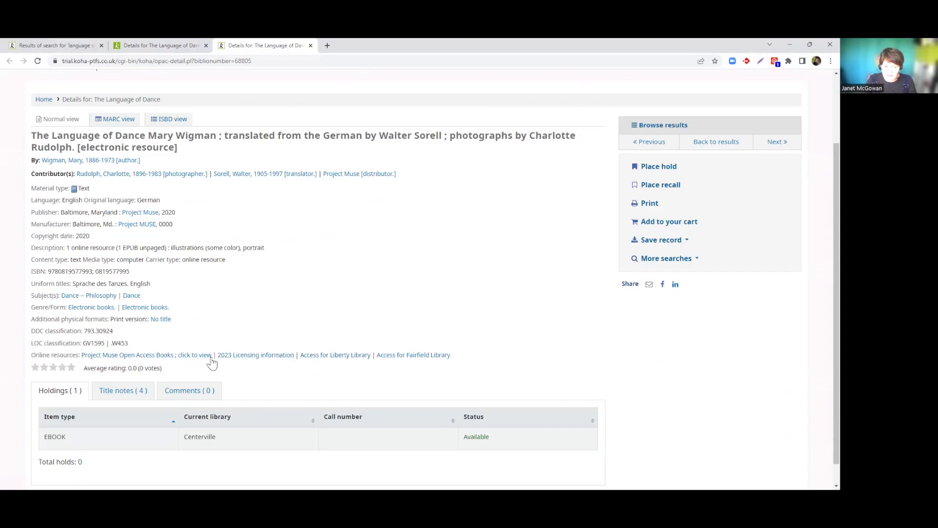
{"action": "mouse_move", "coordinate": [144, 354]}
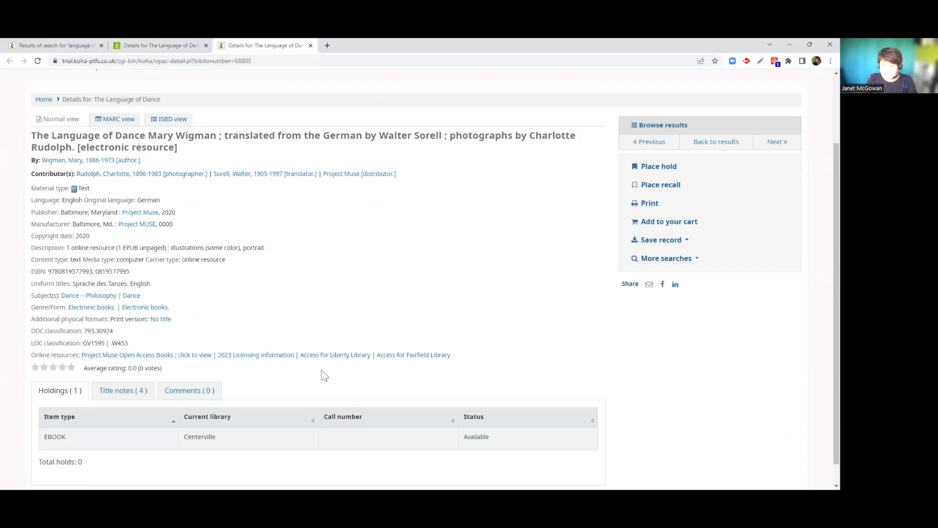
{"action": "mouse_move", "coordinate": [338, 365]}
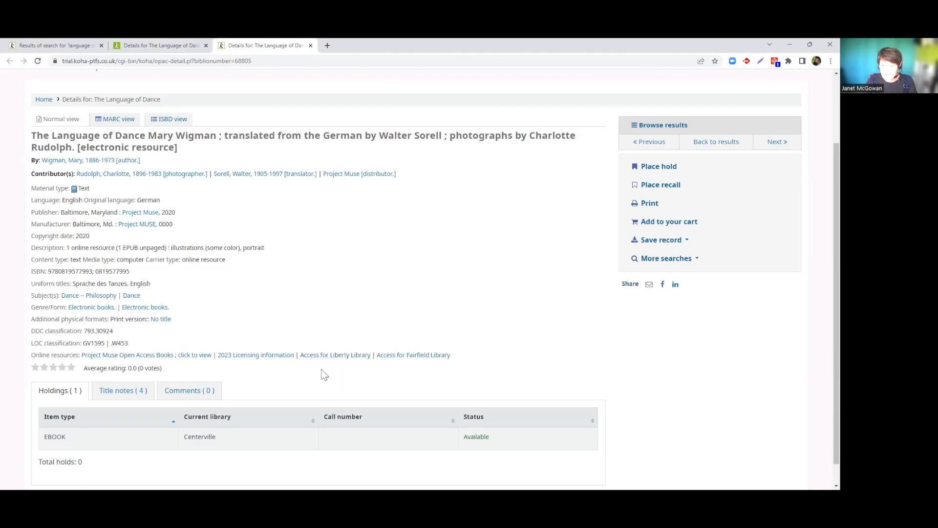
{"action": "scroll", "scroll_direction": "down", "scroll_amount": 3}
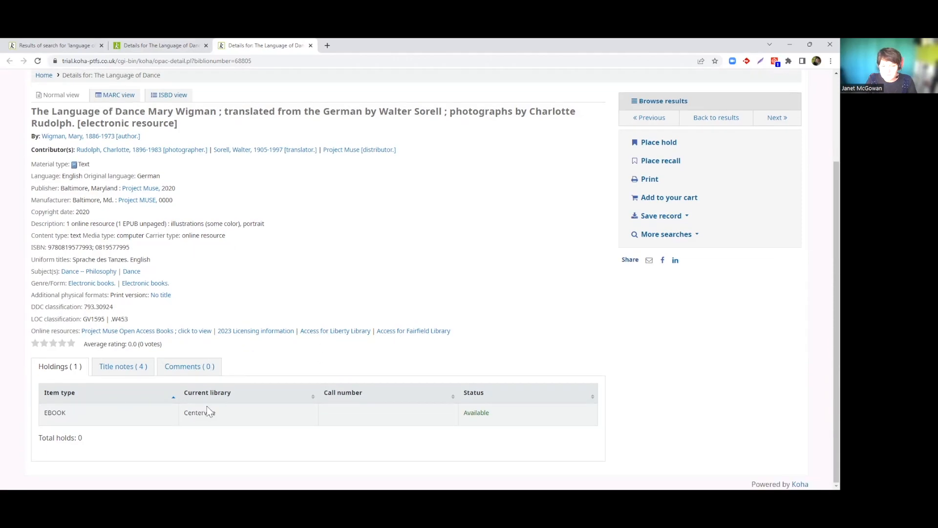
{"action": "mouse_move", "coordinate": [362, 374]}
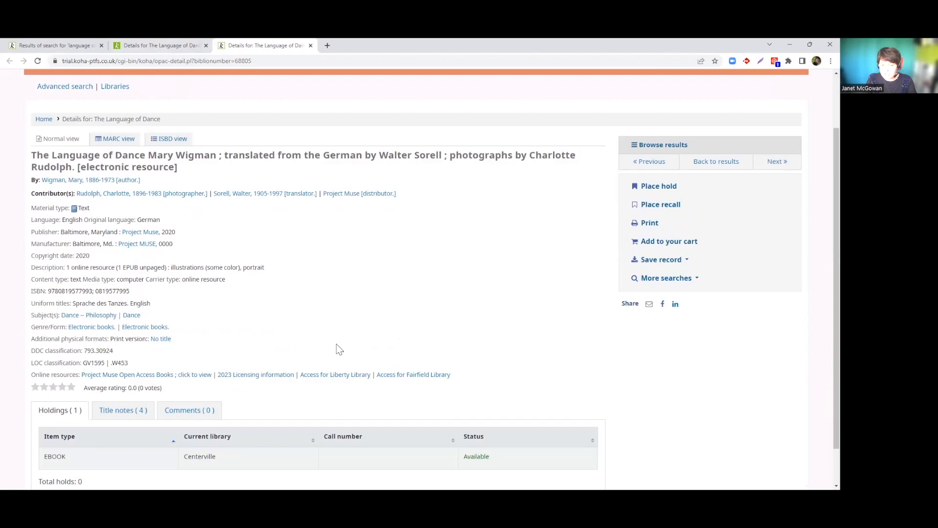
{"action": "mouse_move", "coordinate": [31, 379]}
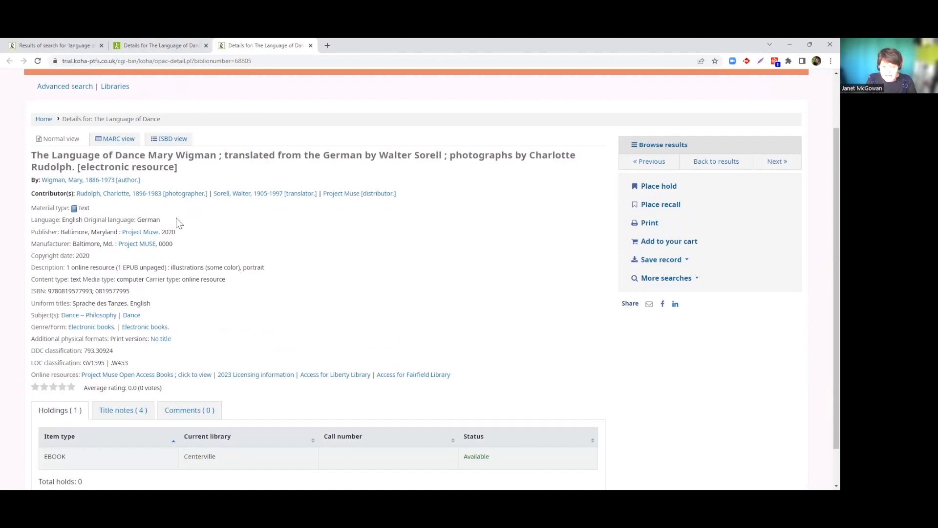
{"action": "mouse_move", "coordinate": [257, 319]}
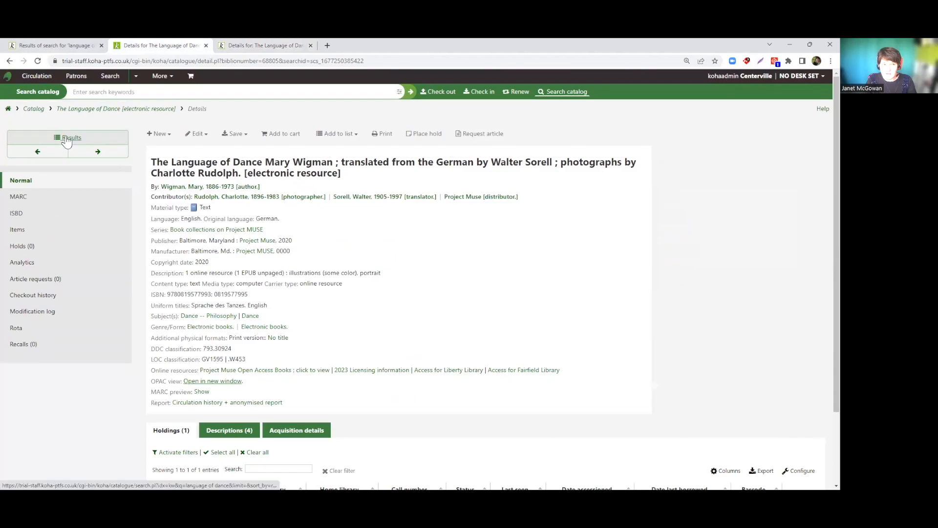
Return to the search results and open The Alternative Language of Dance record.
{"action": "left_click", "coordinate": [67, 138]}
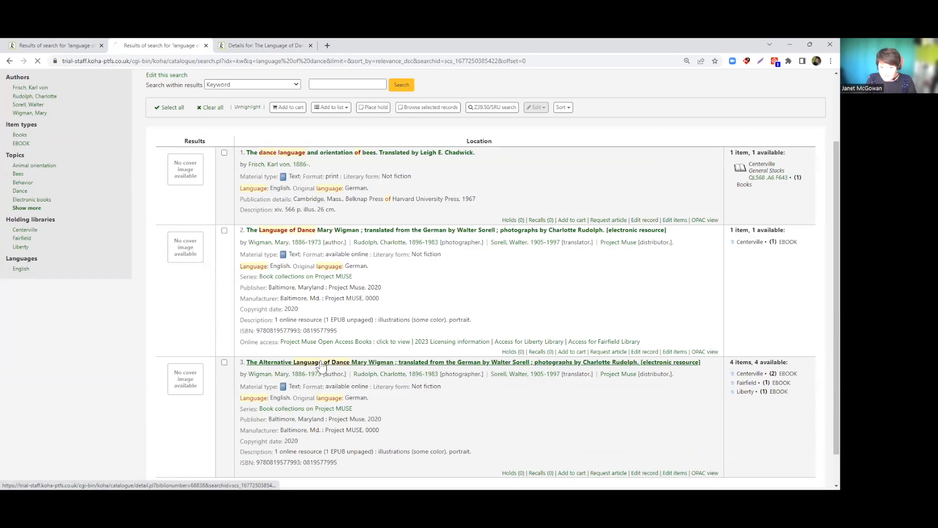
{"action": "left_click", "coordinate": [322, 362]}
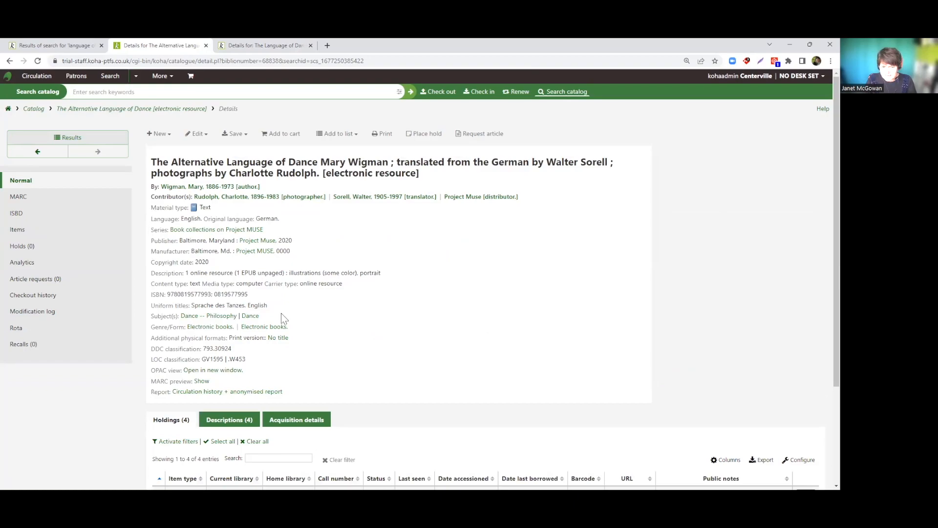
Highlight the Fairfield holding, then open the record's OPAC view in a new window.
{"action": "scroll", "scroll_direction": "down", "scroll_amount": 3}
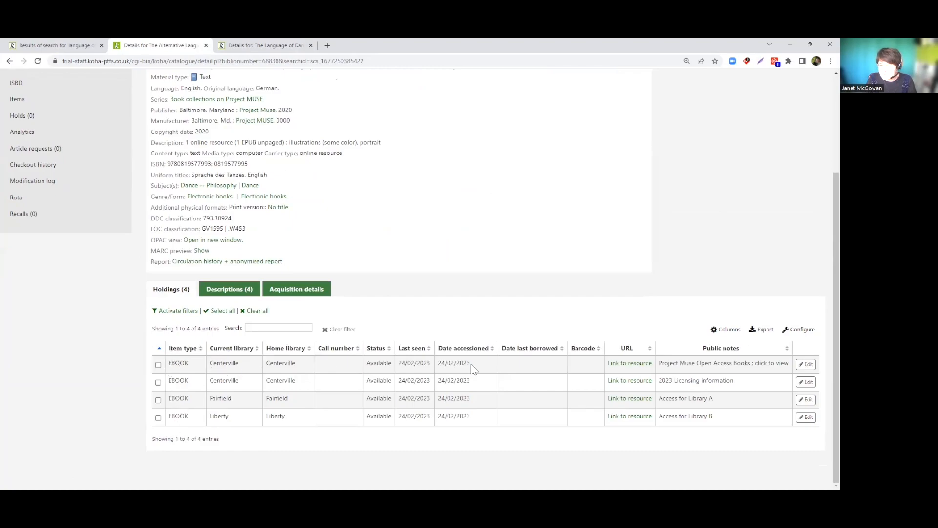
{"action": "mouse_move", "coordinate": [398, 369]}
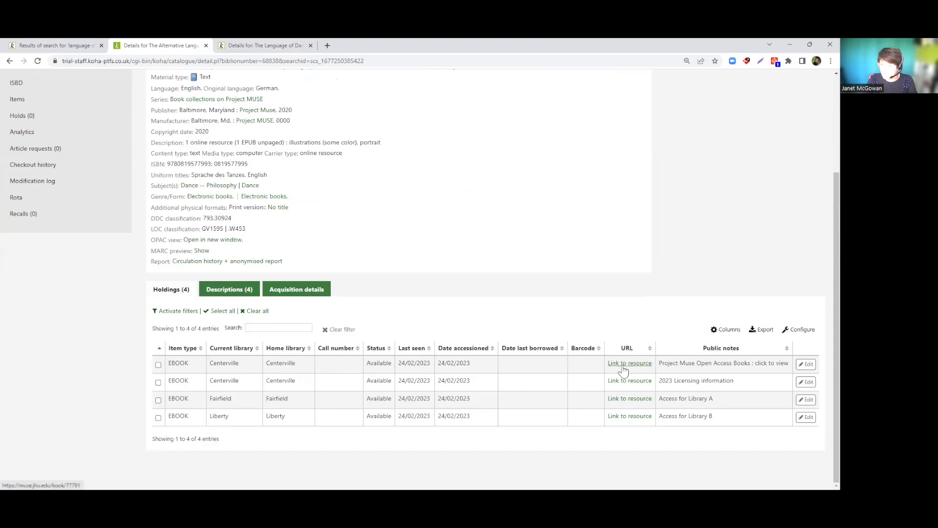
{"action": "double_click", "coordinate": [724, 363]}
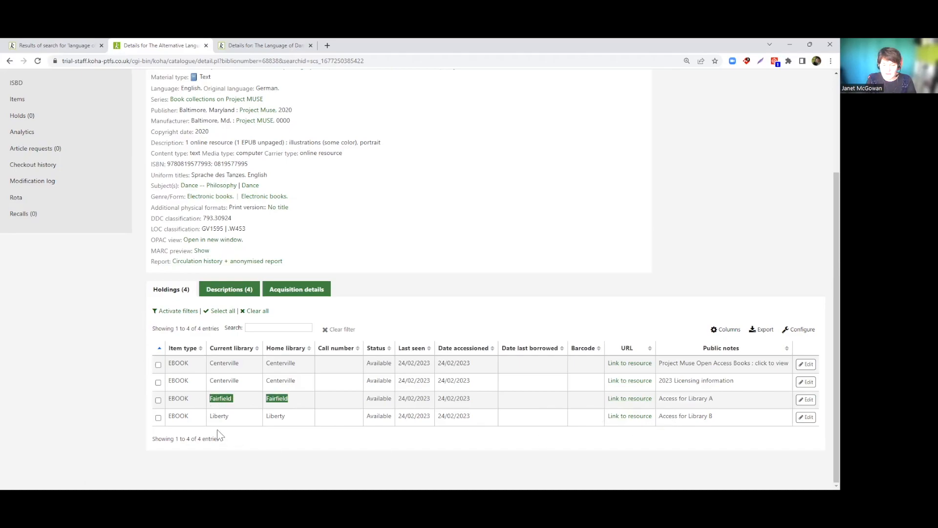
{"action": "mouse_move", "coordinate": [285, 425]}
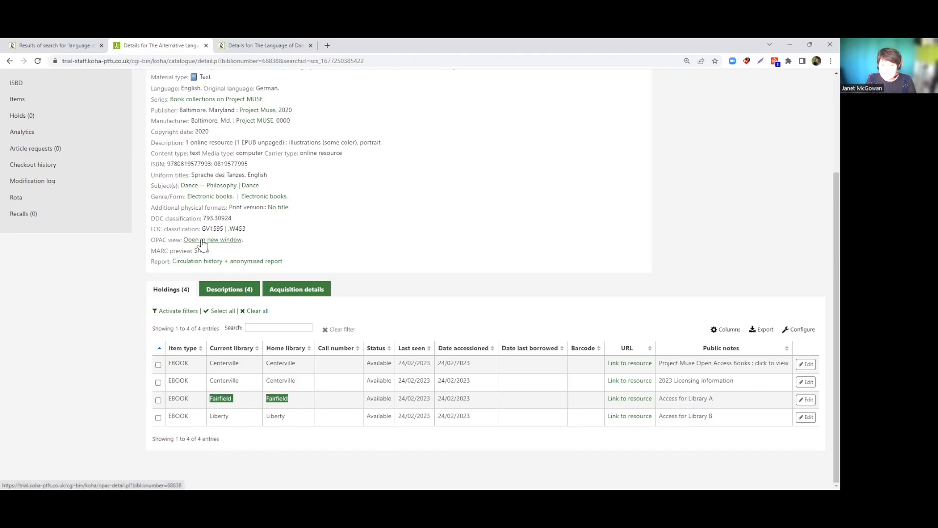
{"action": "left_click", "coordinate": [212, 239]}
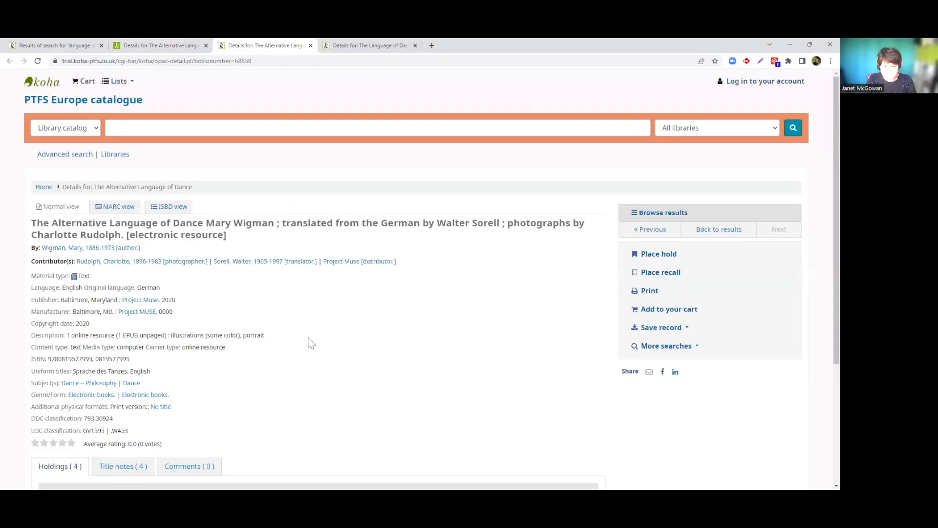
{"action": "scroll", "scroll_direction": "down", "scroll_amount": 3}
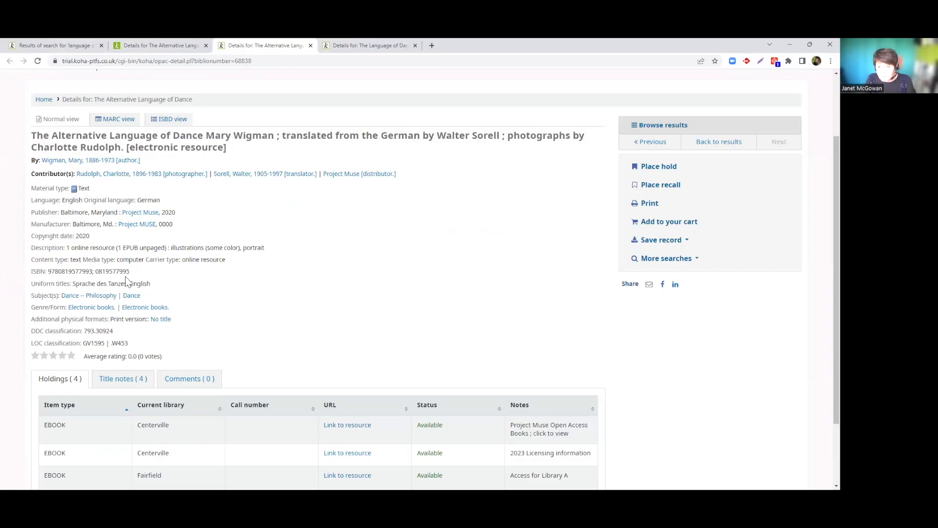
{"action": "scroll", "scroll_direction": "down", "scroll_amount": 3}
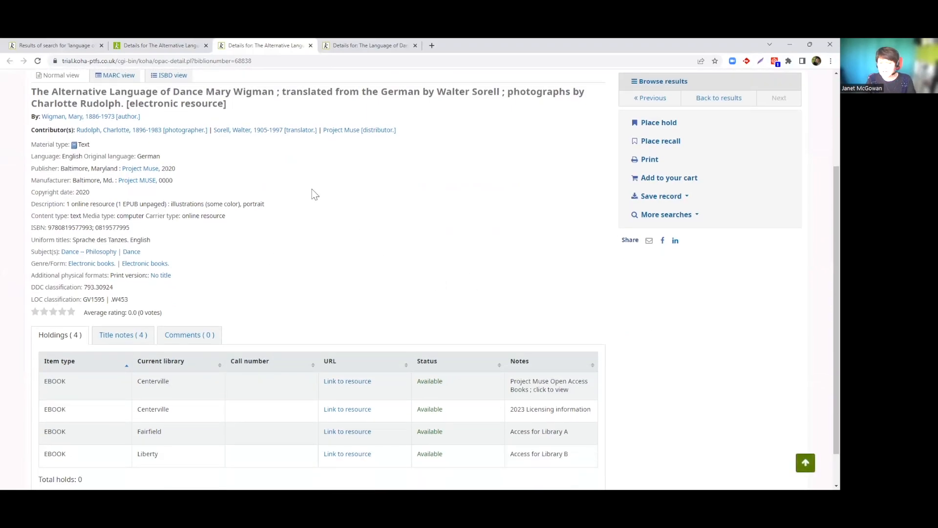
{"action": "scroll", "scroll_direction": "down", "scroll_amount": 3}
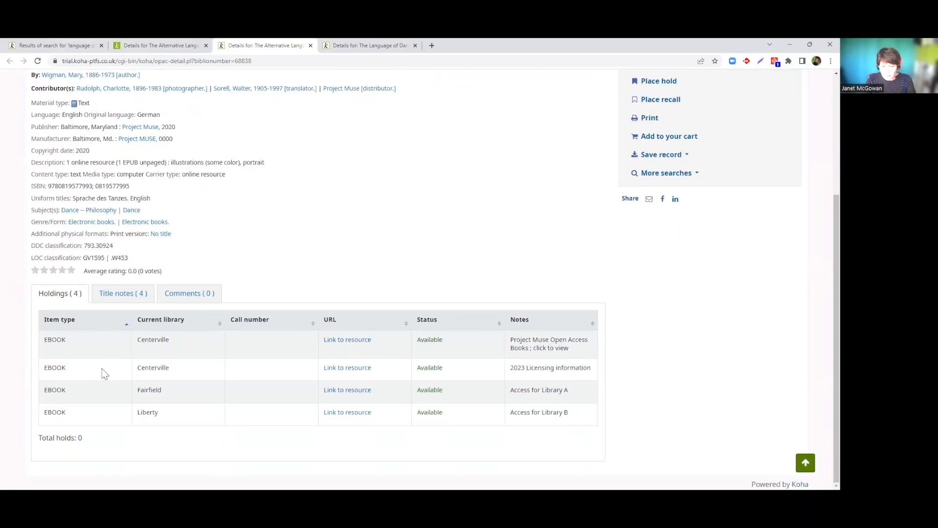
{"action": "mouse_move", "coordinate": [48, 307]}
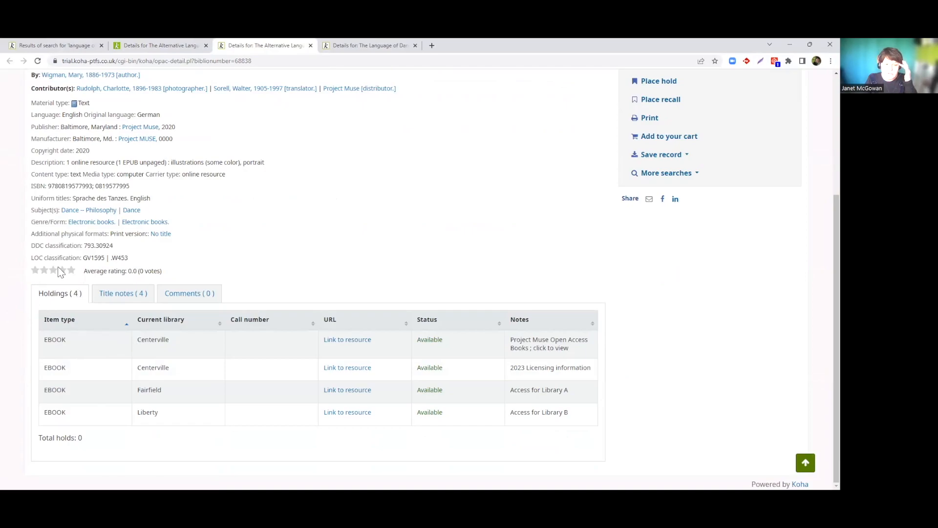
{"action": "mouse_move", "coordinate": [108, 269]}
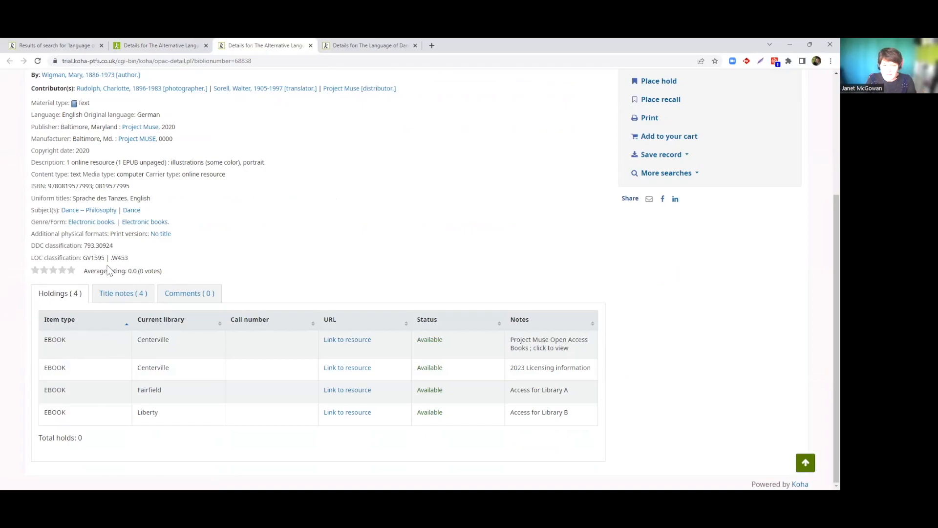
{"action": "mouse_move", "coordinate": [110, 463]}
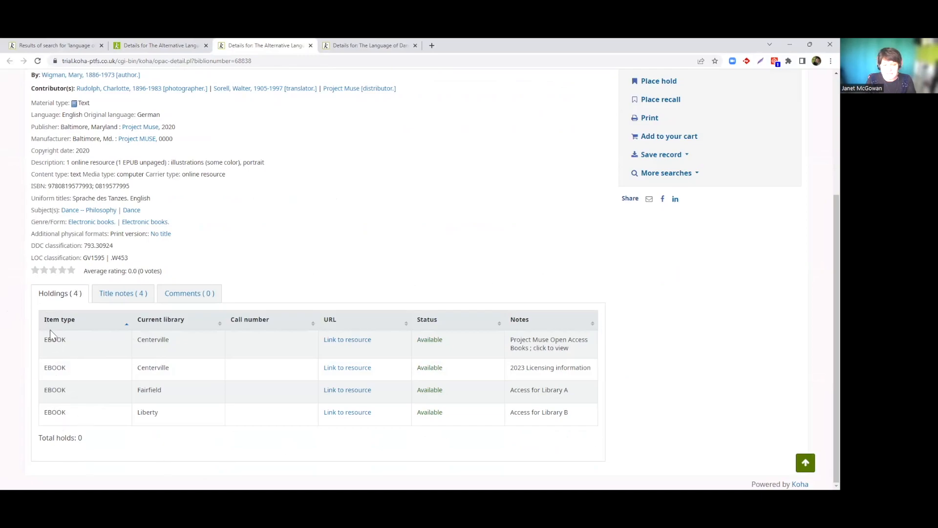
{"action": "mouse_move", "coordinate": [347, 340]}
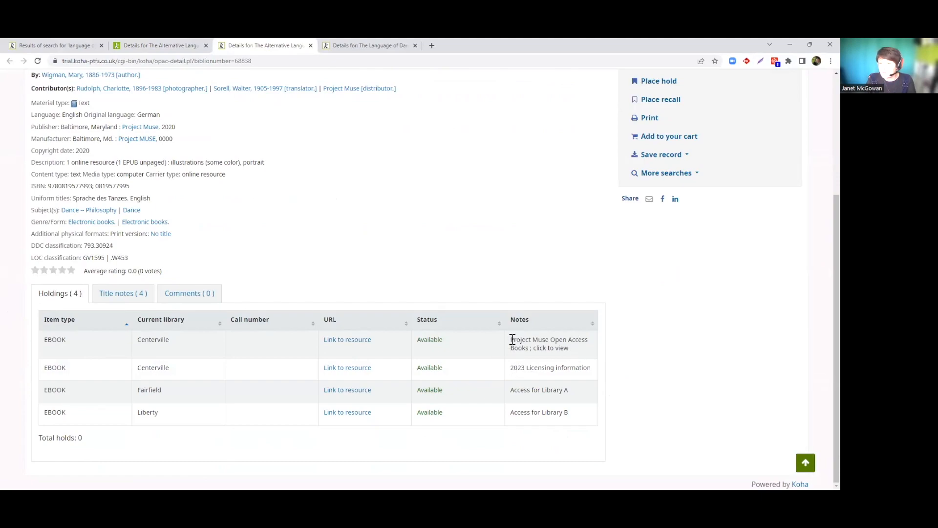
{"action": "mouse_move", "coordinate": [418, 330]}
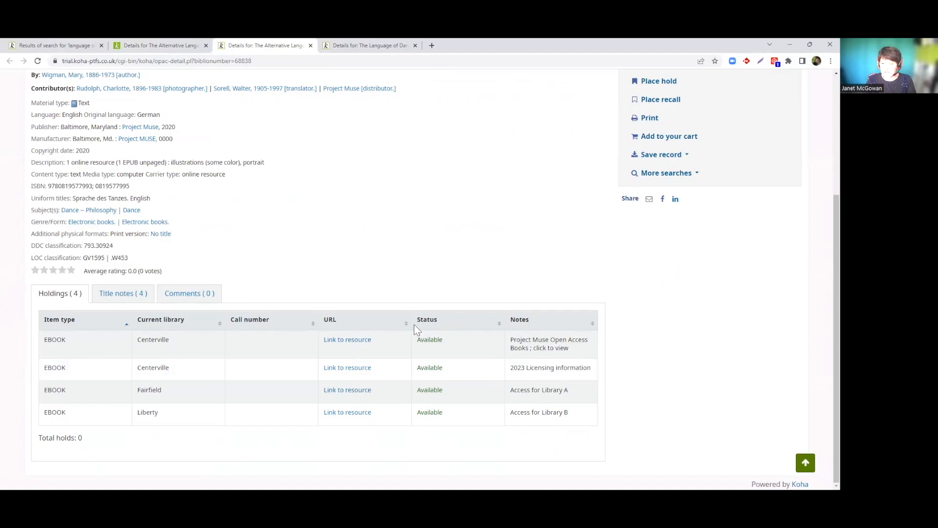
{"action": "mouse_move", "coordinate": [186, 410]}
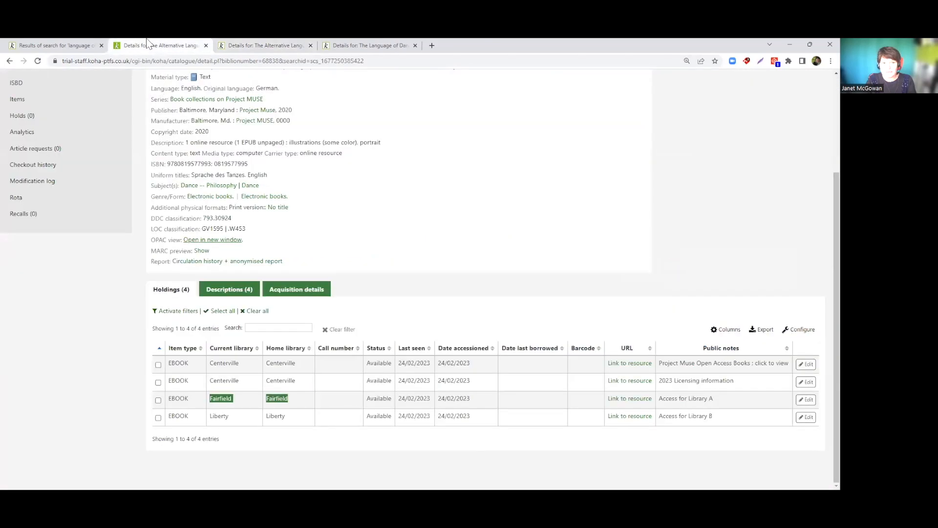
{"action": "mouse_move", "coordinate": [270, 407]}
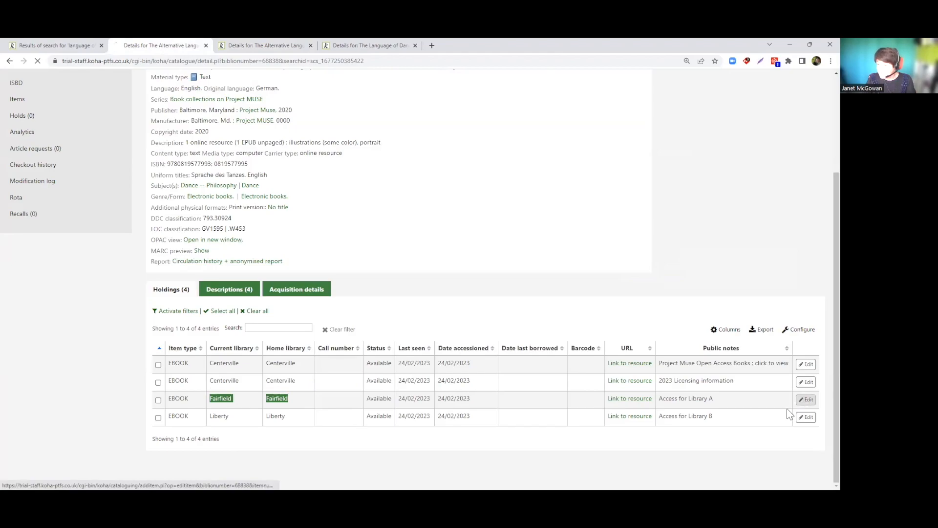
Edit the Fairfield ebook item #44465, showing its public note 'Access for Library A'.
{"action": "left_click", "coordinate": [805, 399]}
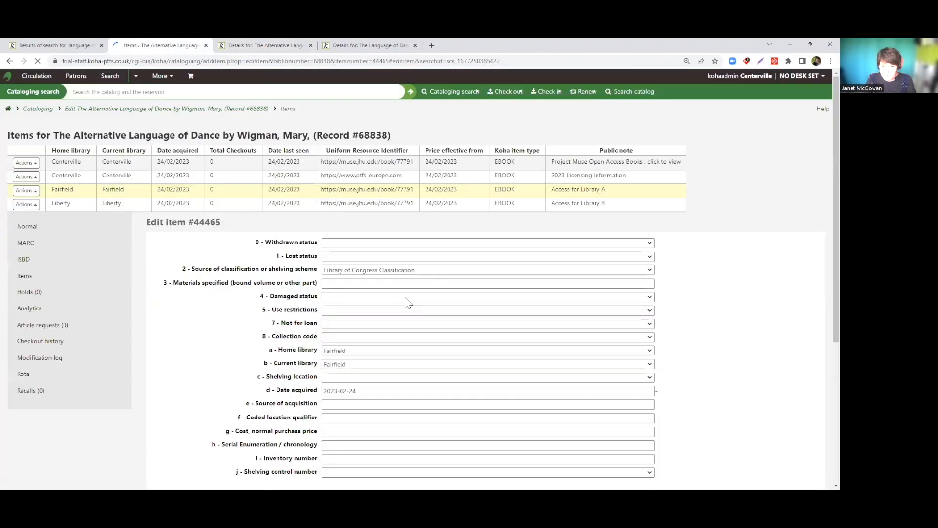
{"action": "scroll", "scroll_direction": "down", "scroll_amount": 3}
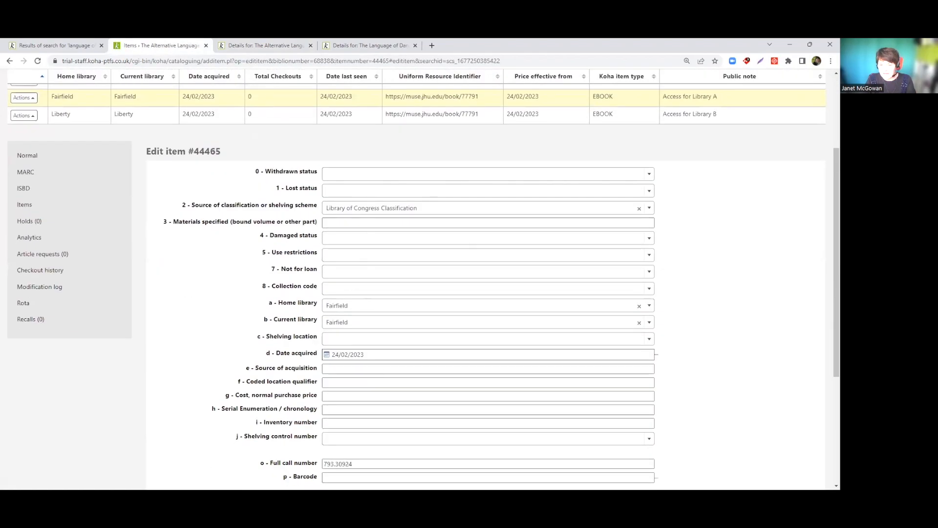
{"action": "scroll", "scroll_direction": "down", "scroll_amount": 3}
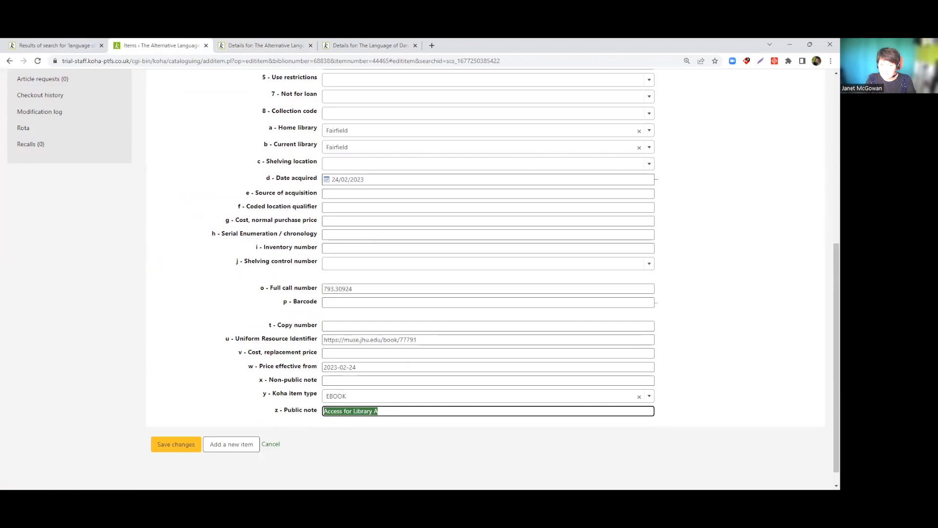
{"action": "mouse_move", "coordinate": [106, 117]}
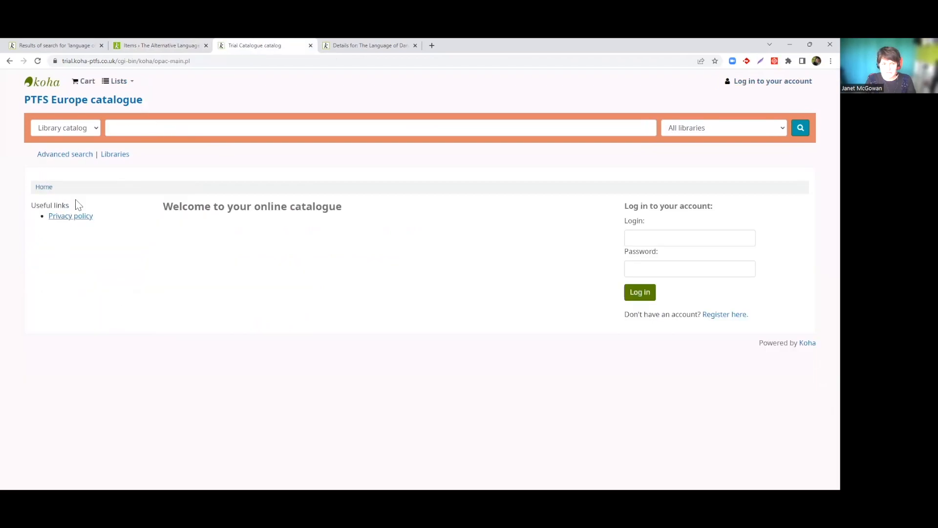
Run an OPAC search for 'language of dance' limited to the Liberty library.
{"action": "left_click", "coordinate": [380, 127]}
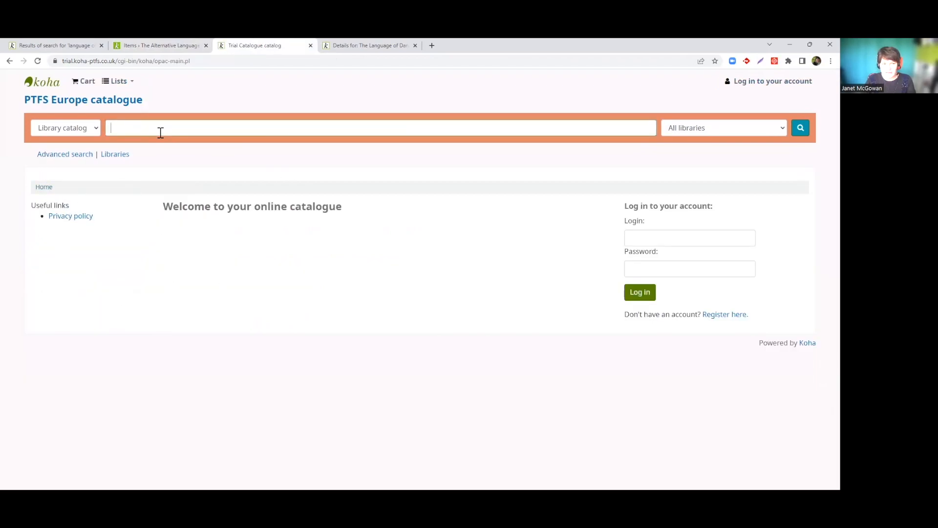
{"action": "type", "text": "language of dance"}
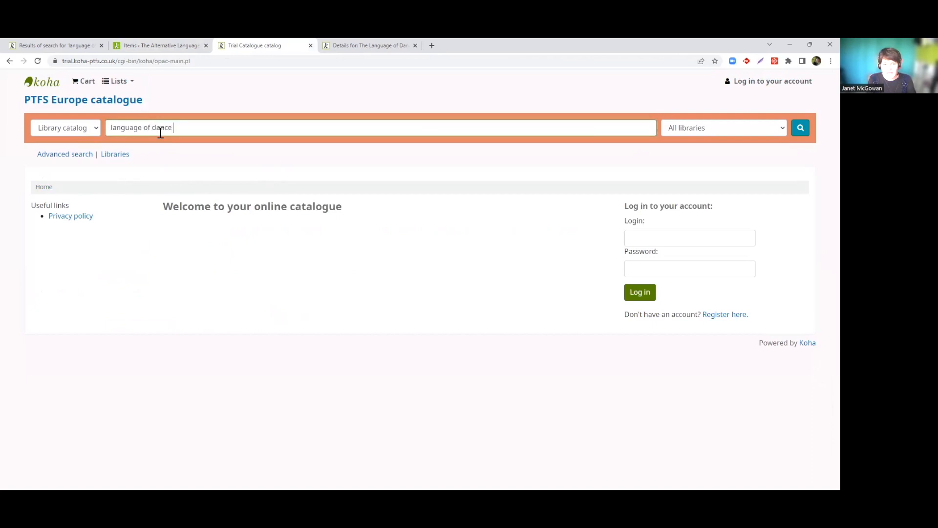
{"action": "mouse_move", "coordinate": [751, 98]}
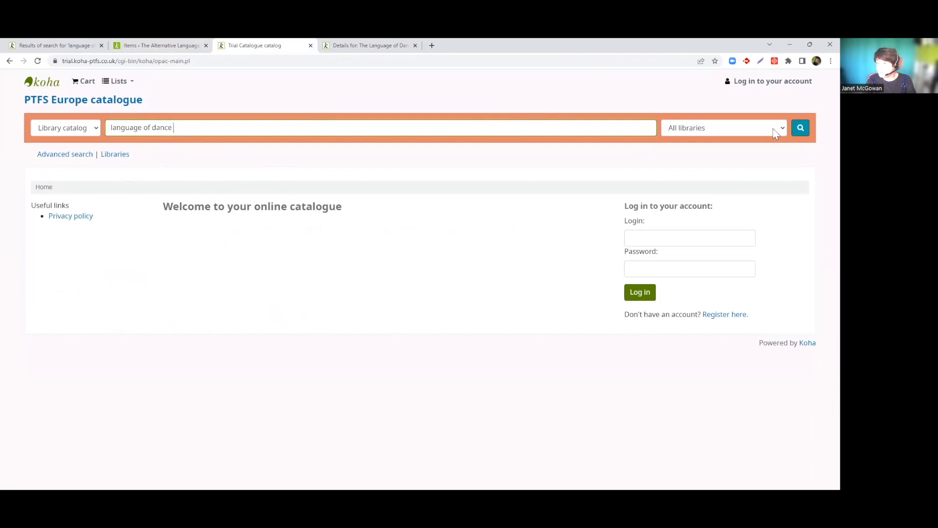
{"action": "left_click", "coordinate": [723, 127]}
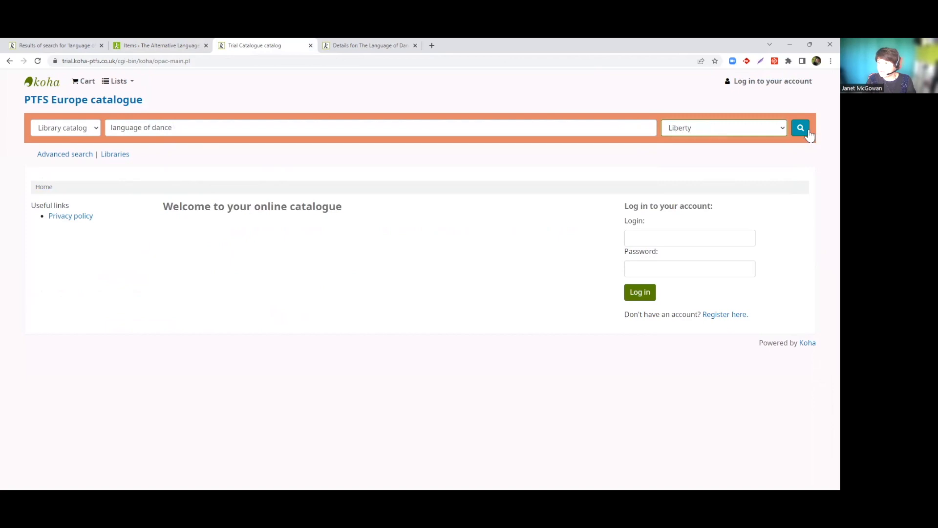
{"action": "left_click", "coordinate": [801, 127]}
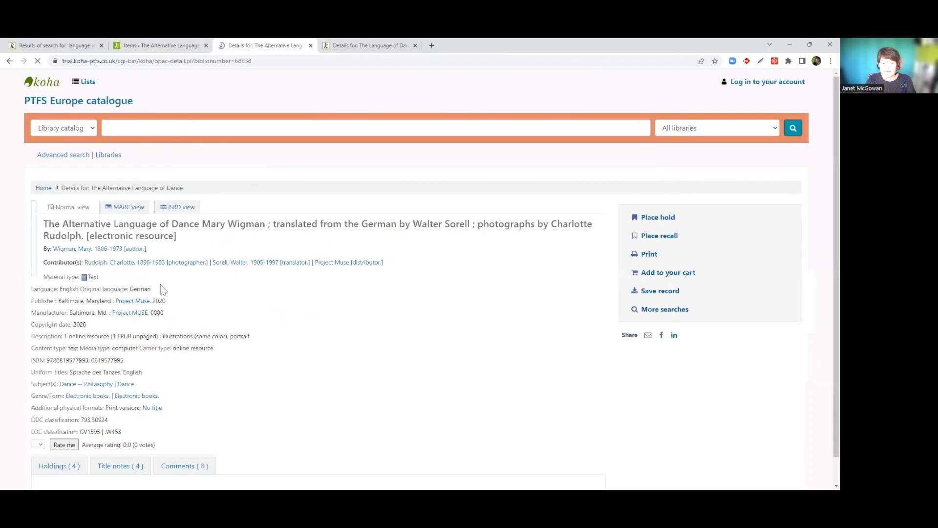
Scroll to the OPAC holdings table to review the four ebook items and their URL column.
{"action": "scroll", "scroll_direction": "down", "scroll_amount": 3}
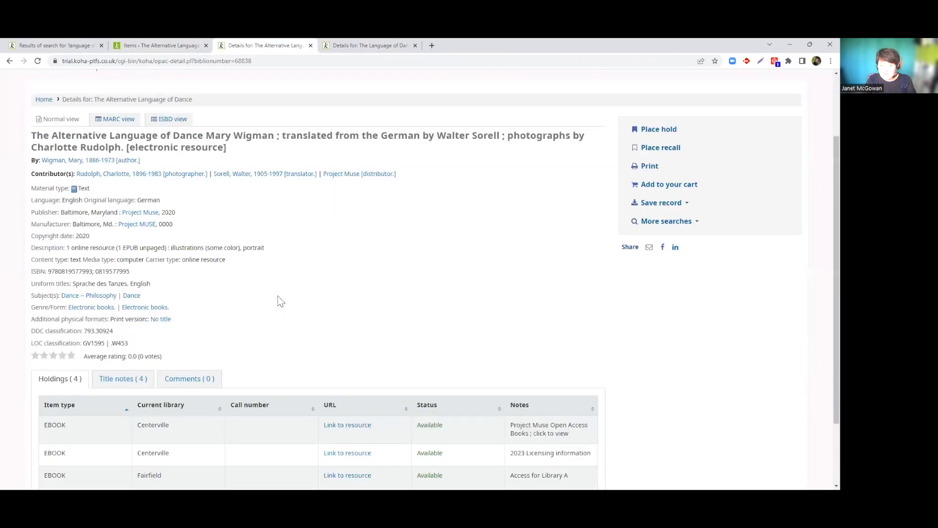
{"action": "scroll", "scroll_direction": "down", "scroll_amount": 3}
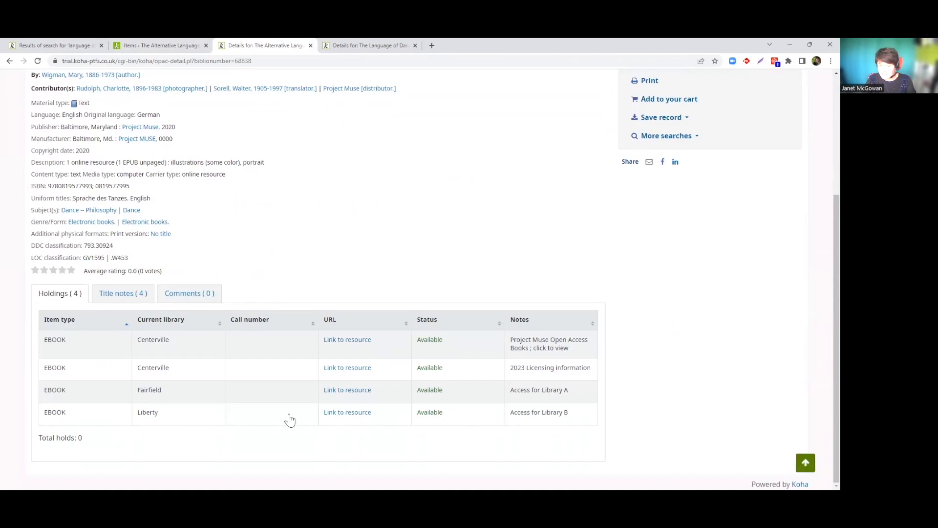
{"action": "mouse_move", "coordinate": [371, 432]}
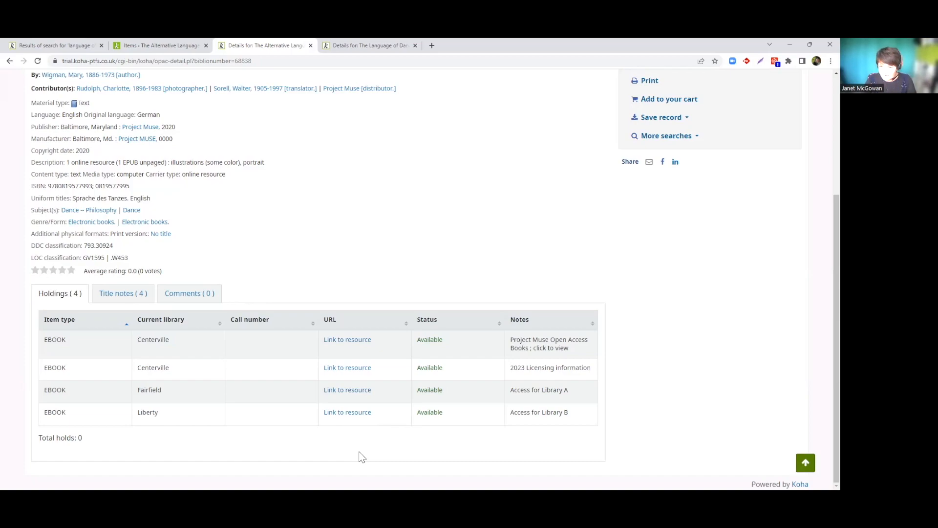
{"action": "mouse_move", "coordinate": [333, 212]}
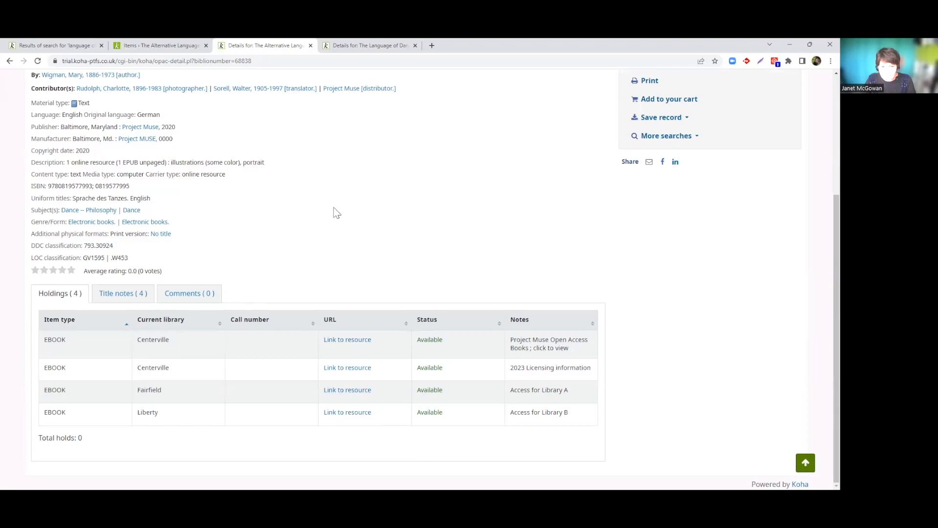
{"action": "mouse_move", "coordinate": [496, 193]}
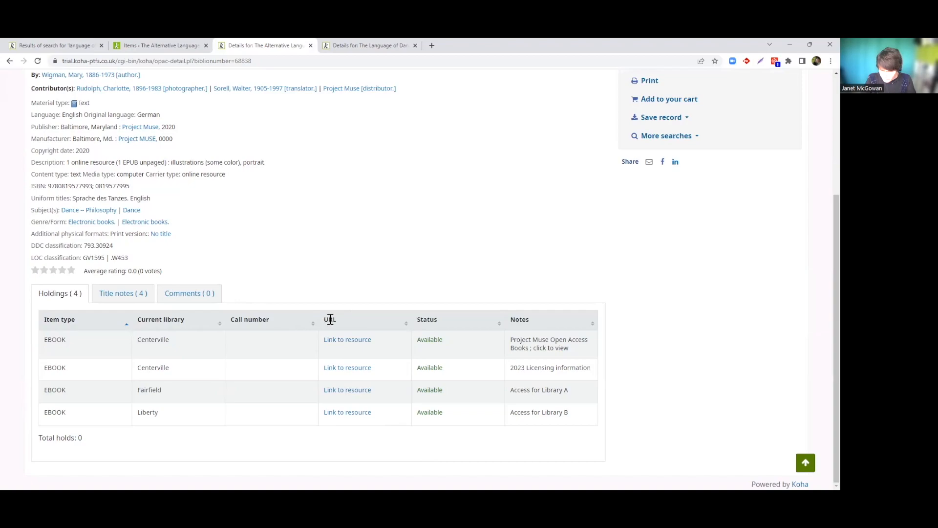
{"action": "mouse_move", "coordinate": [352, 342]}
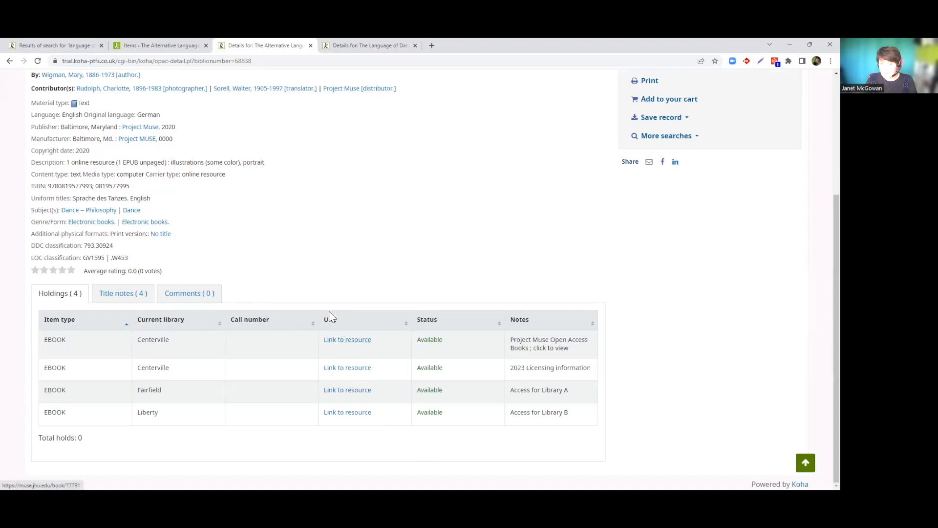
{"action": "mouse_move", "coordinate": [218, 310]}
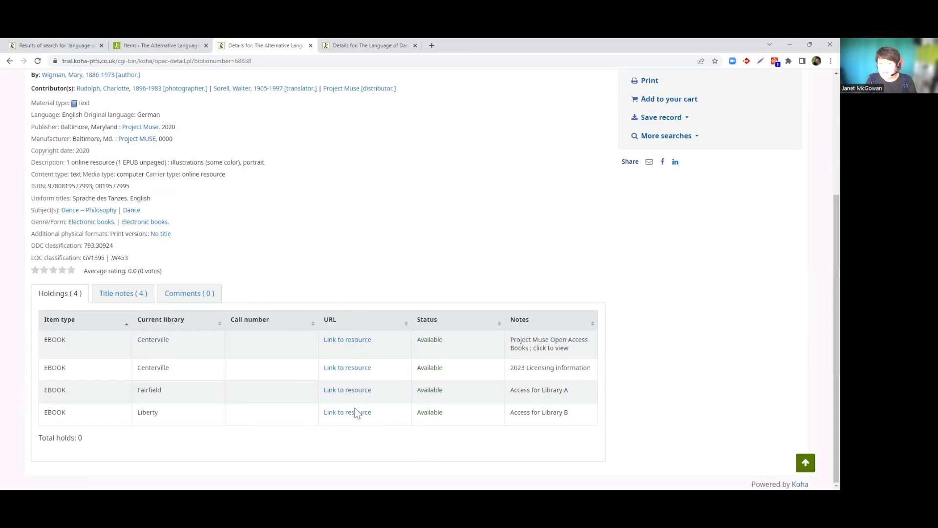
{"action": "mouse_move", "coordinate": [251, 142]}
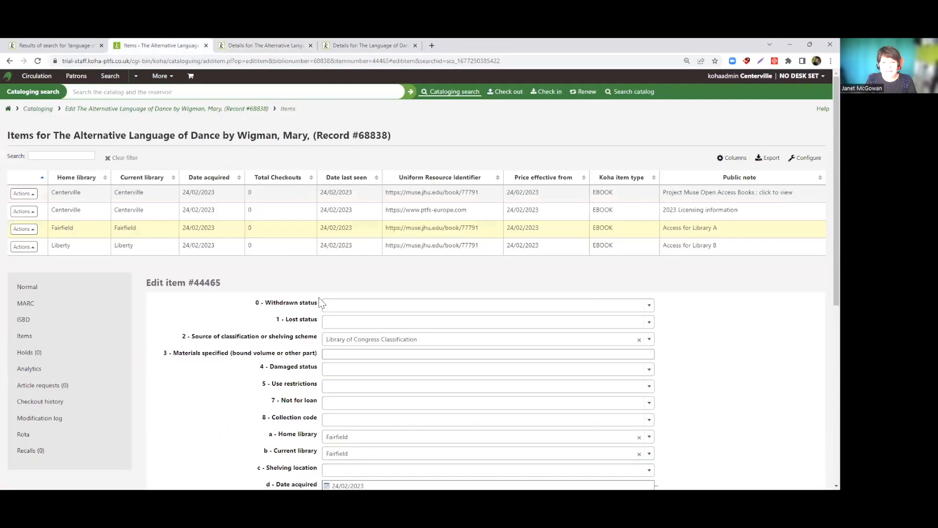
In administration, search the global system preferences for 'opacuser'.
{"action": "left_click", "coordinate": [159, 76]}
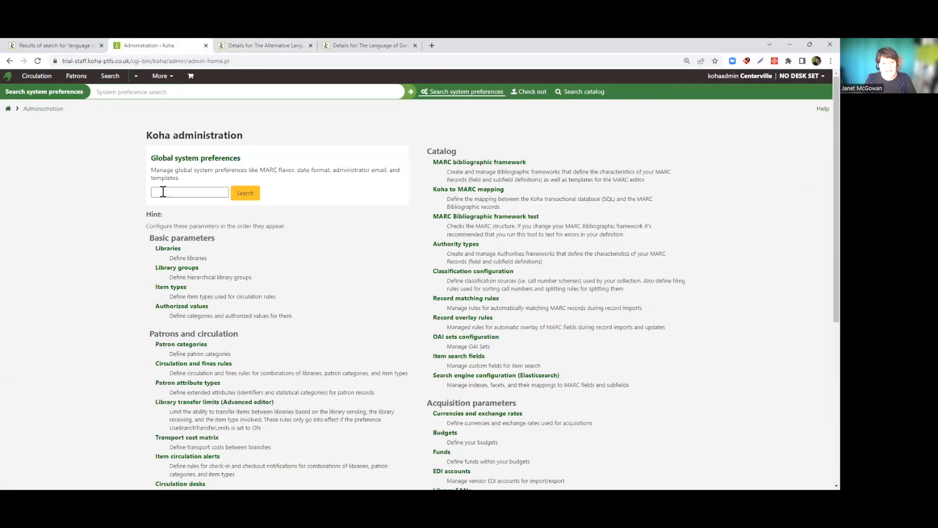
{"action": "type", "text": "opacuse"}
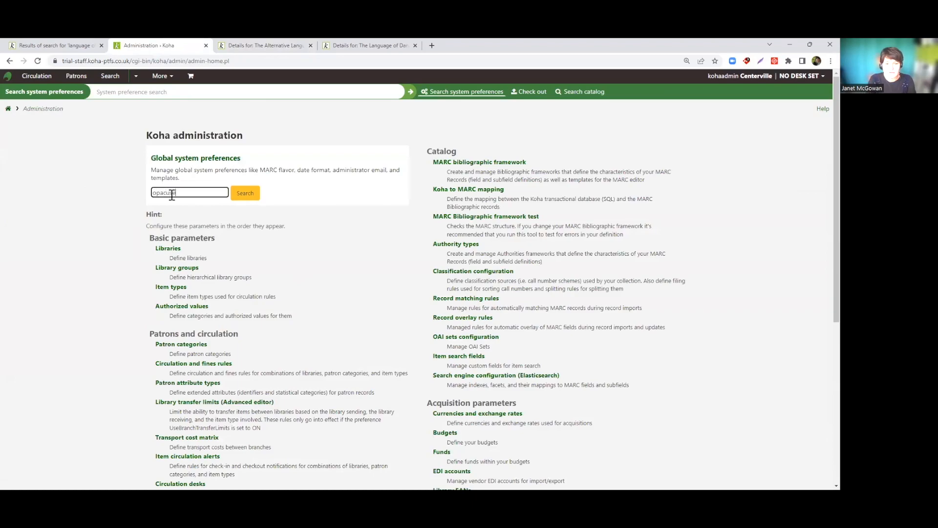
{"action": "left_click", "coordinate": [244, 192]}
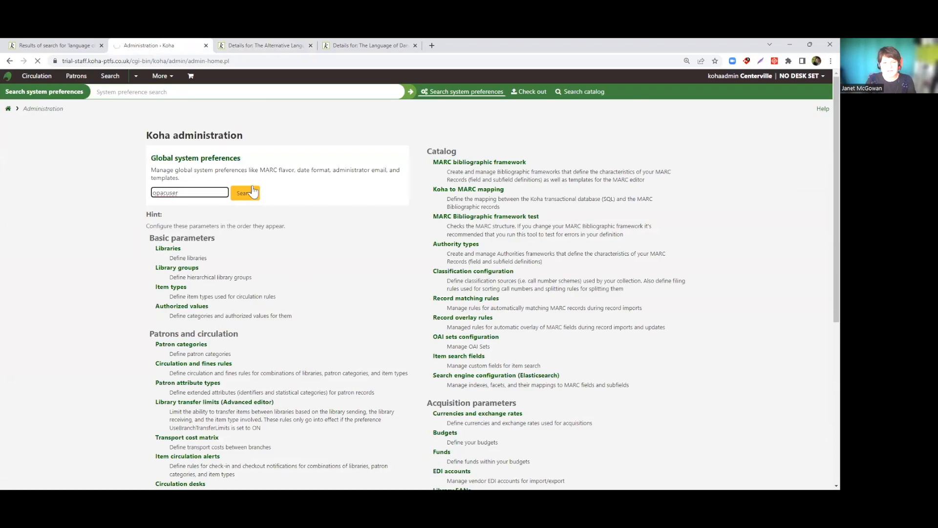
{"action": "left_click", "coordinate": [245, 193]}
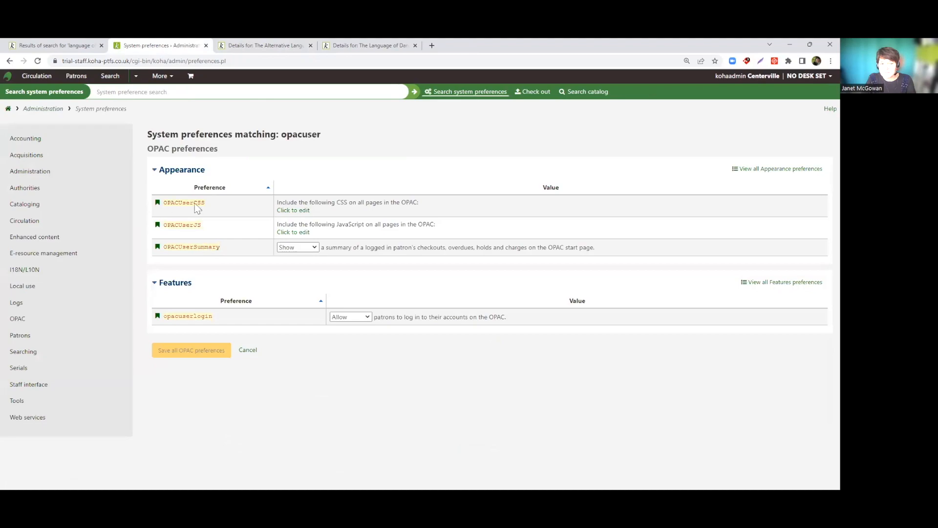
Add a td.url > a rule with font-size, font-weight and green background to OPACUserCSS and save.
{"action": "left_click", "coordinate": [293, 210]}
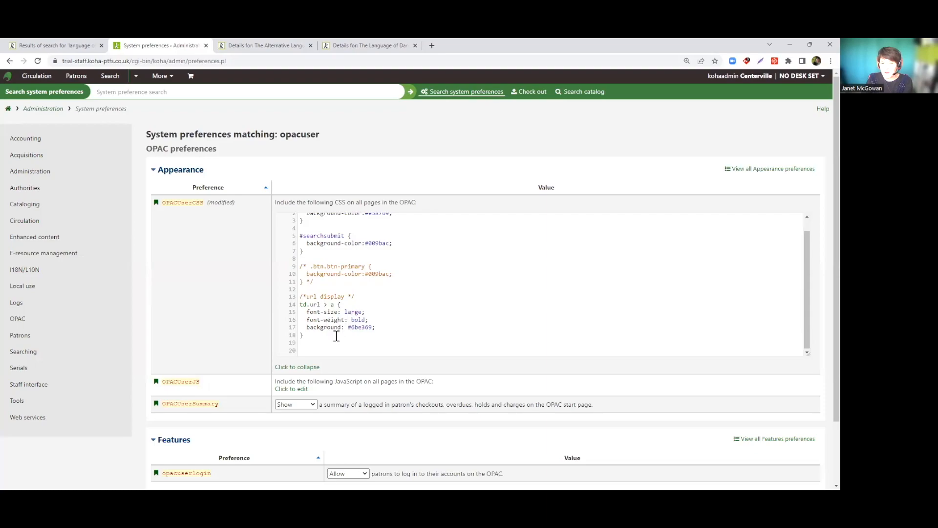
{"action": "mouse_move", "coordinate": [350, 330]}
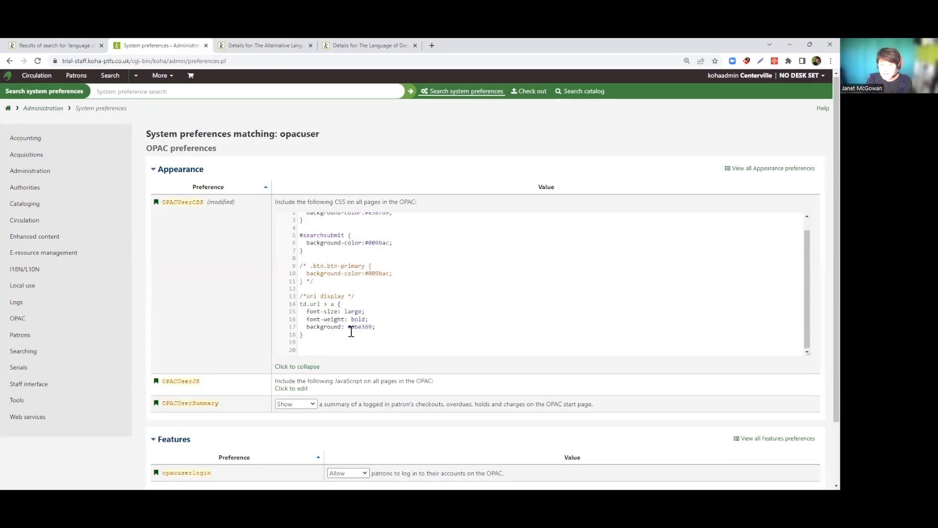
{"action": "left_click", "coordinate": [190, 433]}
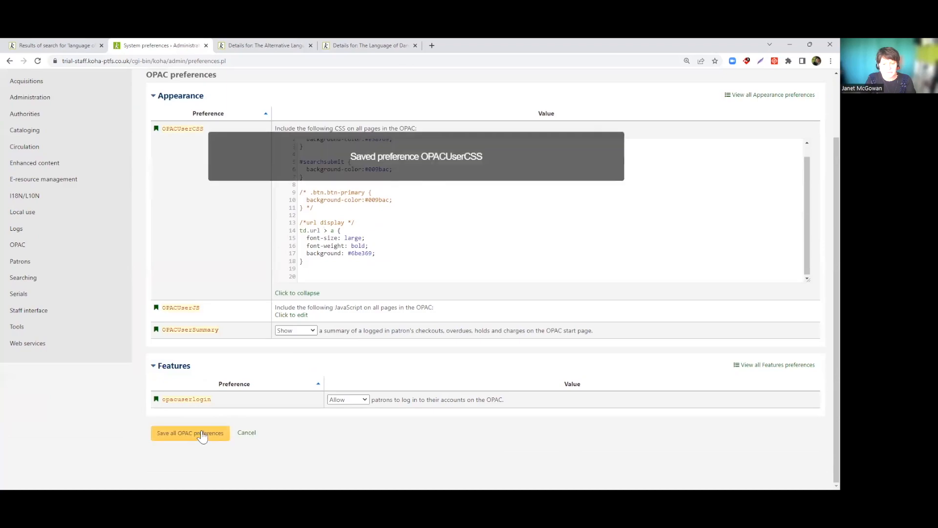
{"action": "left_click", "coordinate": [189, 433]}
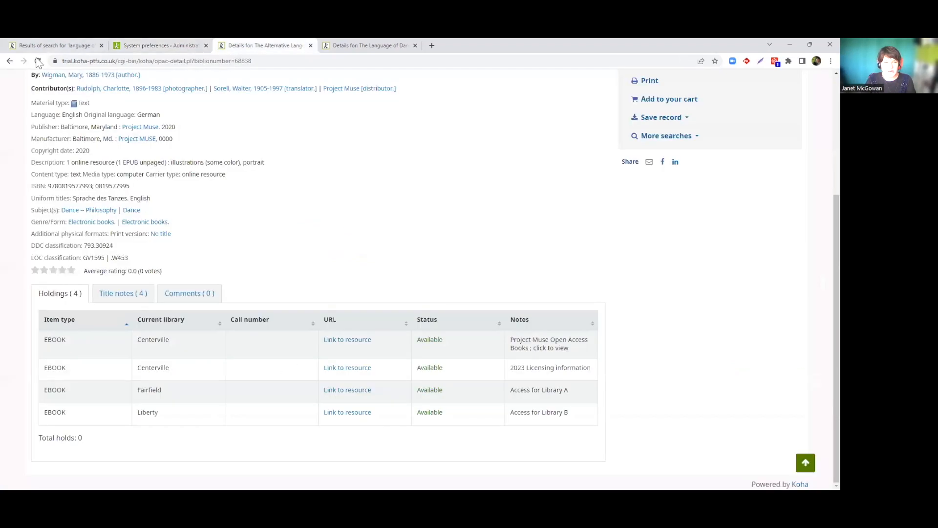
Reload the OPAC record so the four holdings URLs show large, bold and green.
{"action": "left_click", "coordinate": [37, 61]}
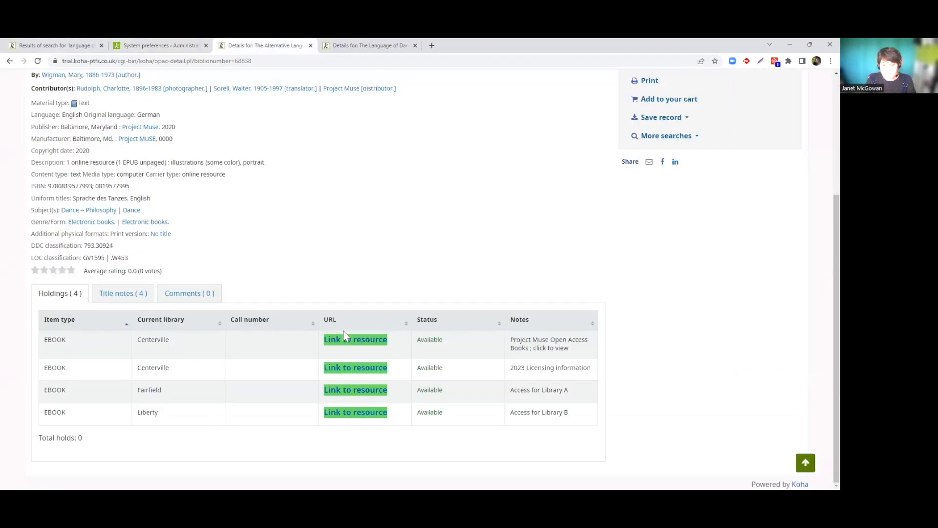
{"action": "mouse_move", "coordinate": [354, 327]}
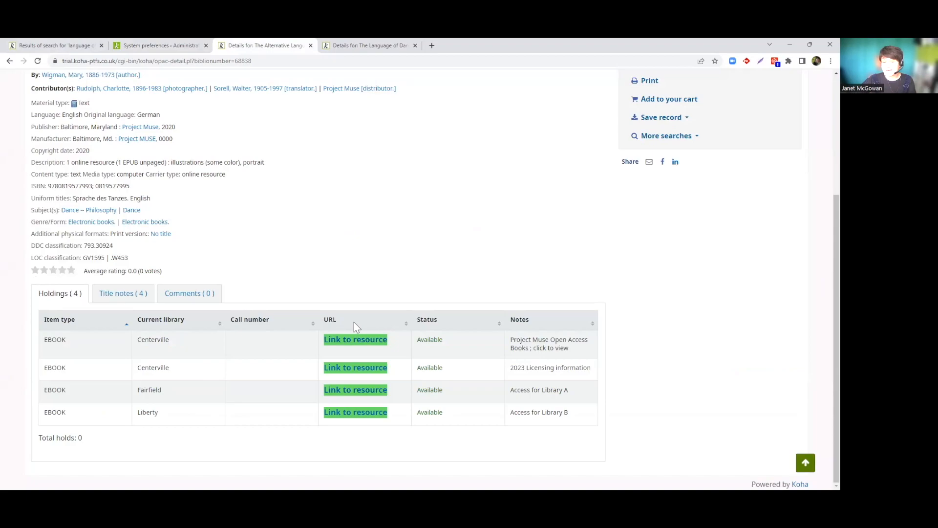
{"action": "mouse_move", "coordinate": [355, 340]}
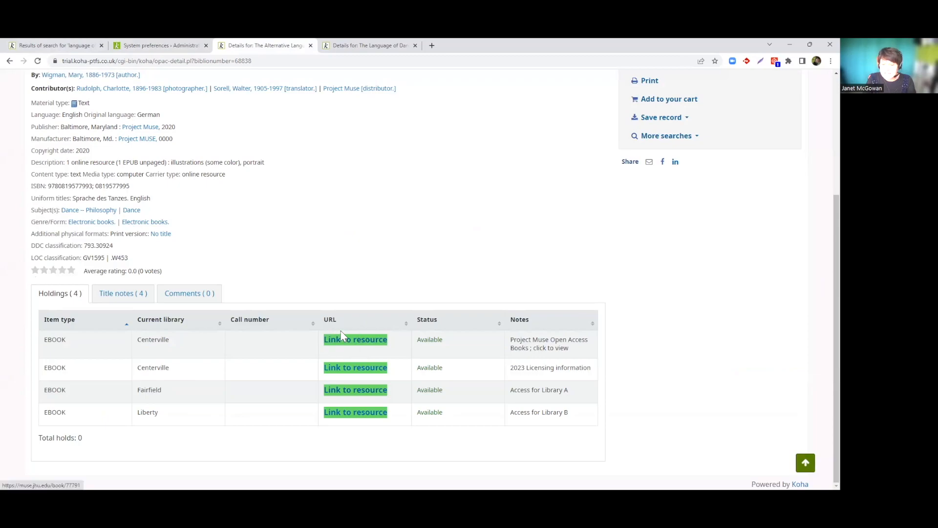
{"action": "mouse_move", "coordinate": [188, 276]}
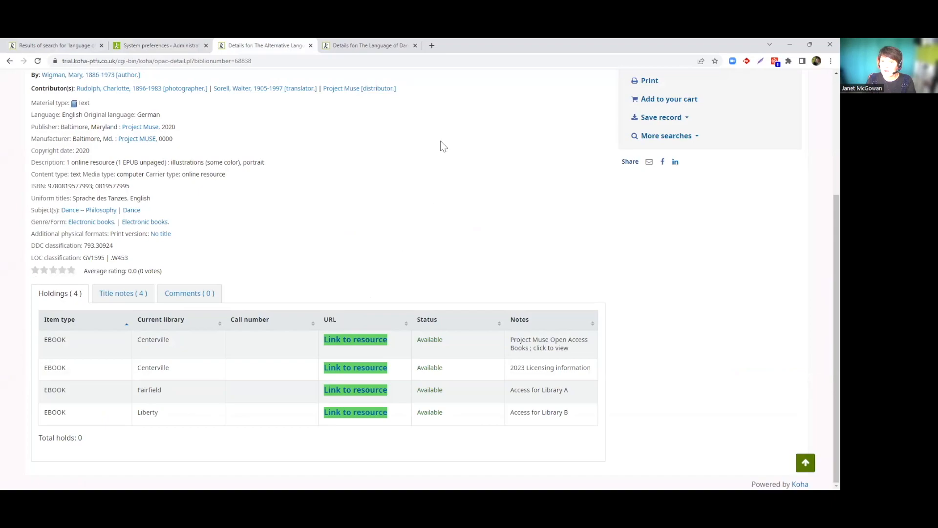
{"action": "mouse_move", "coordinate": [494, 74]}
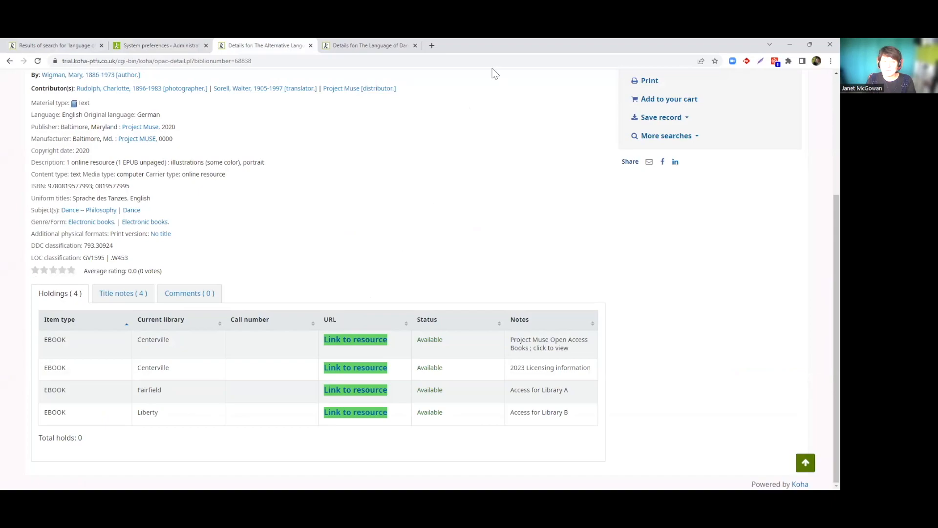
{"action": "mouse_move", "coordinate": [465, 231]}
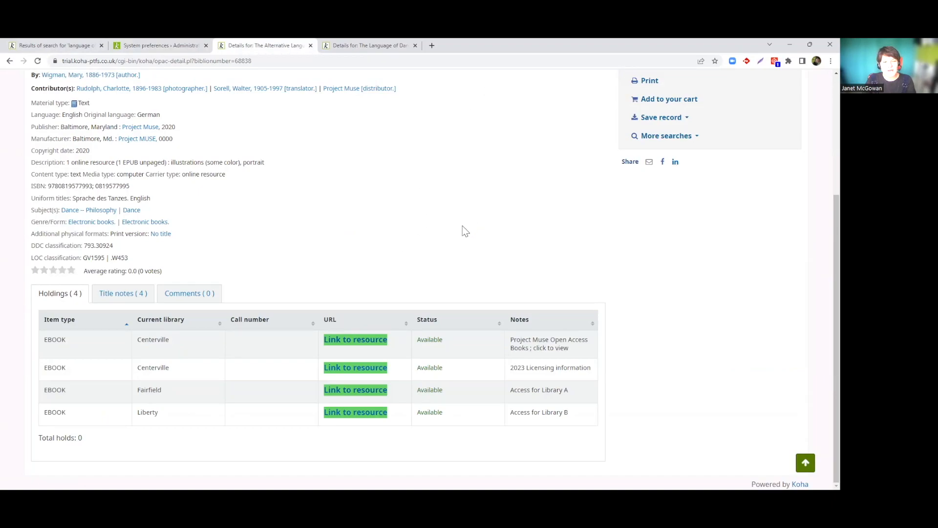